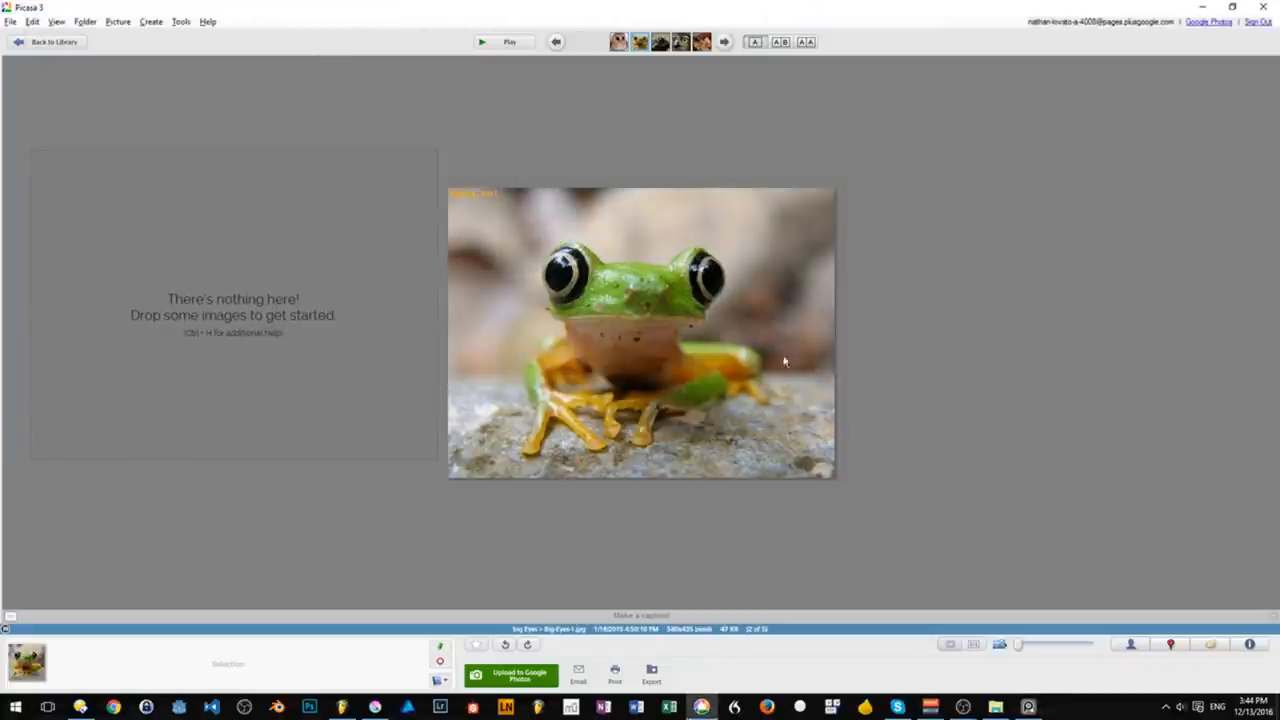
Step: Return to the Picasa library and bring up the owl reference photo from Cute animals
click(56, 40)
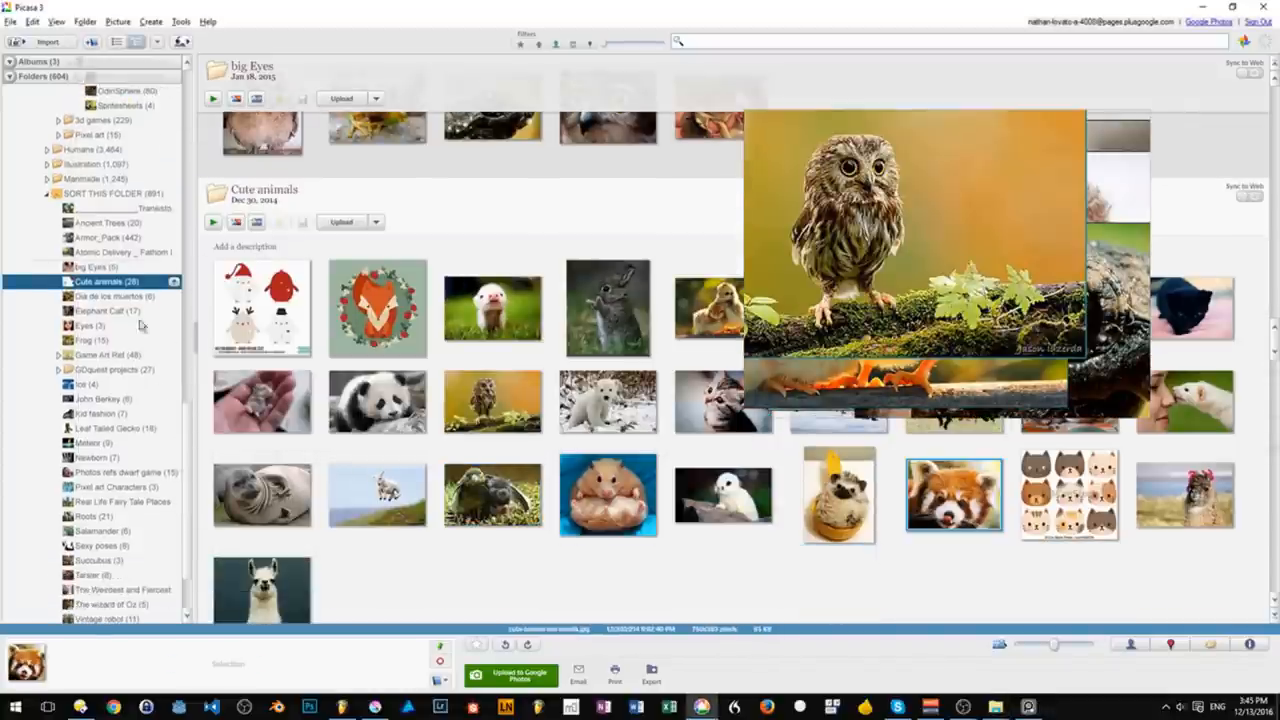
click(82, 340)
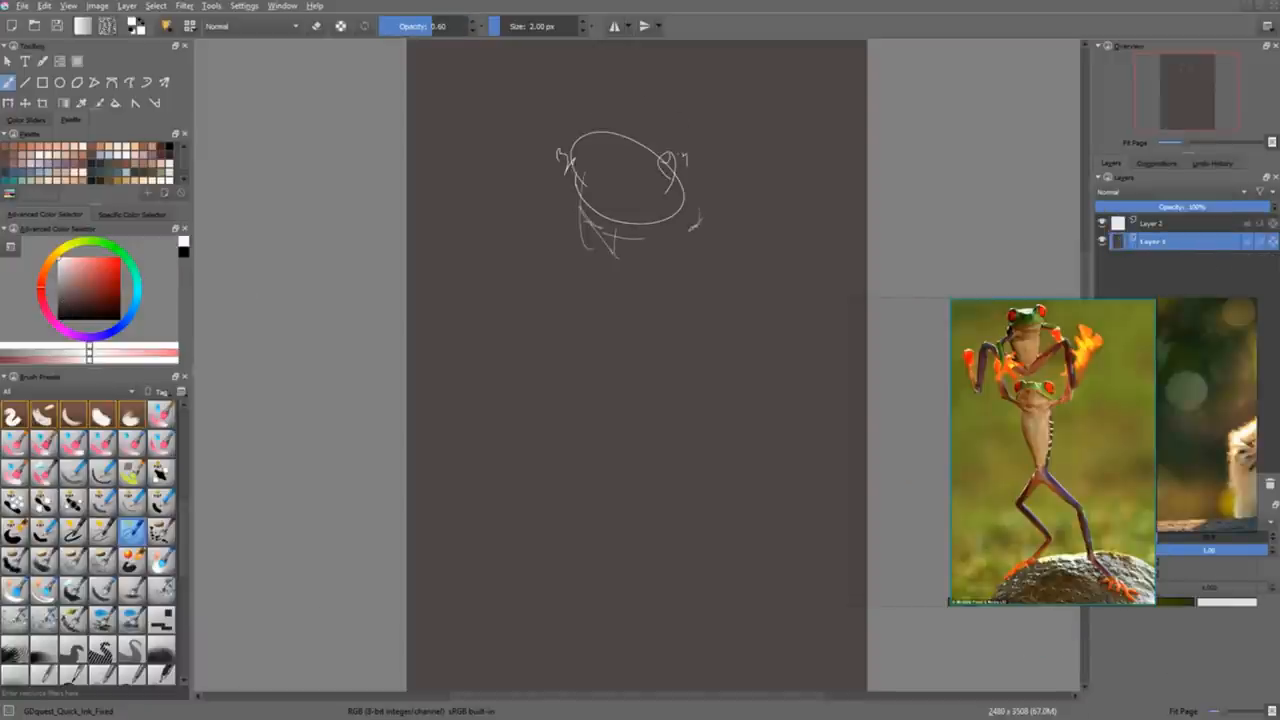
Step: Sketch the owl's round head, ear tufts, eye circles, beak, body and feet, darkening the eyes
drag(620, 230, 710, 500)
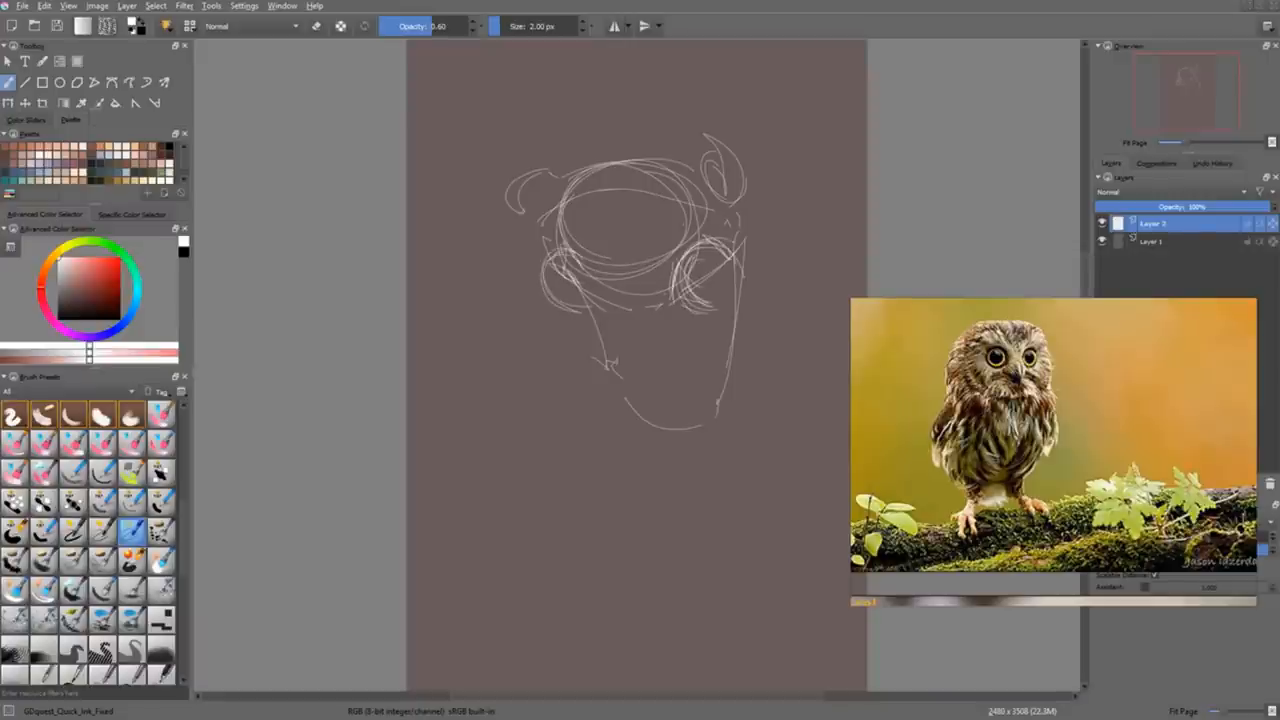
drag(690, 250, 730, 290)
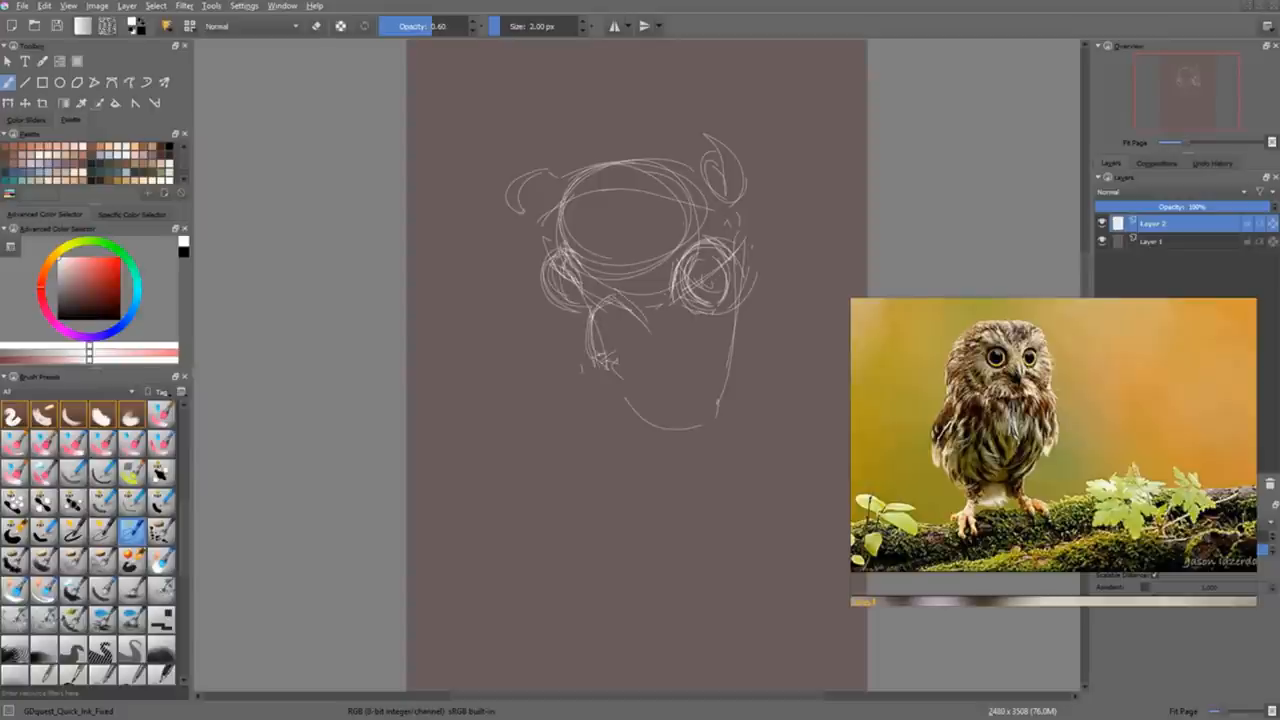
drag(616, 320, 640, 340)
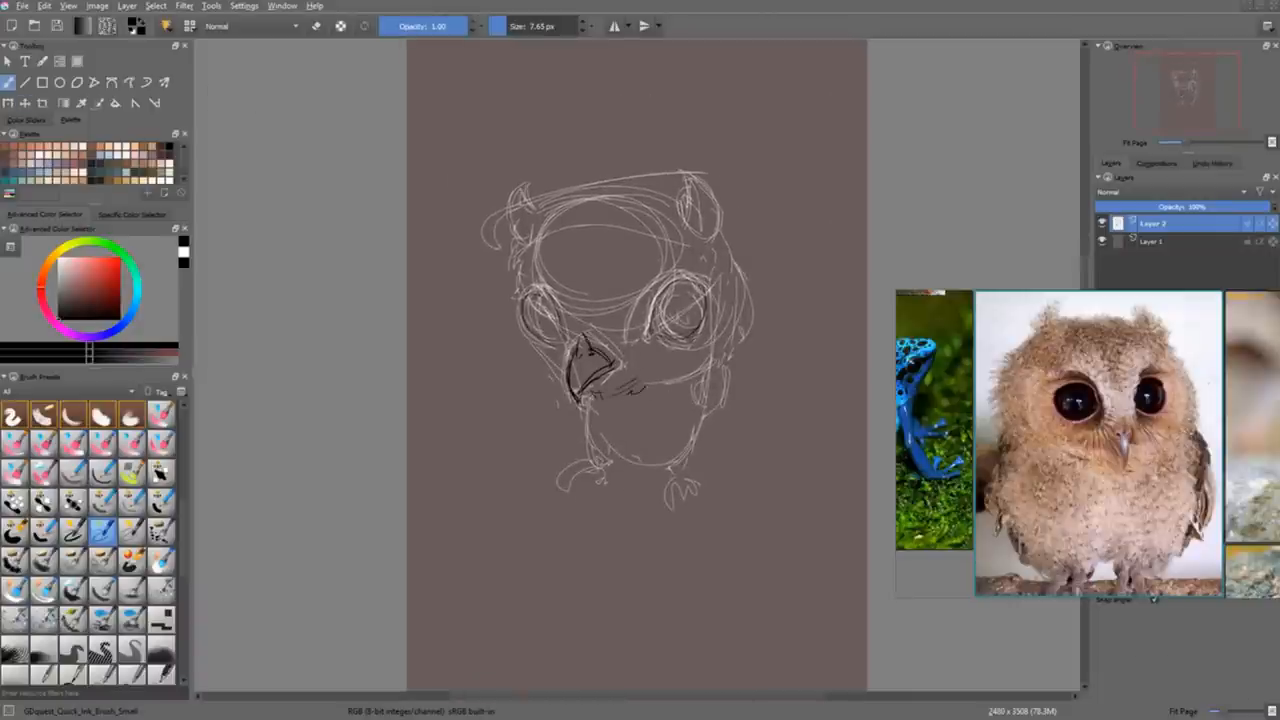
drag(650, 290, 710, 340)
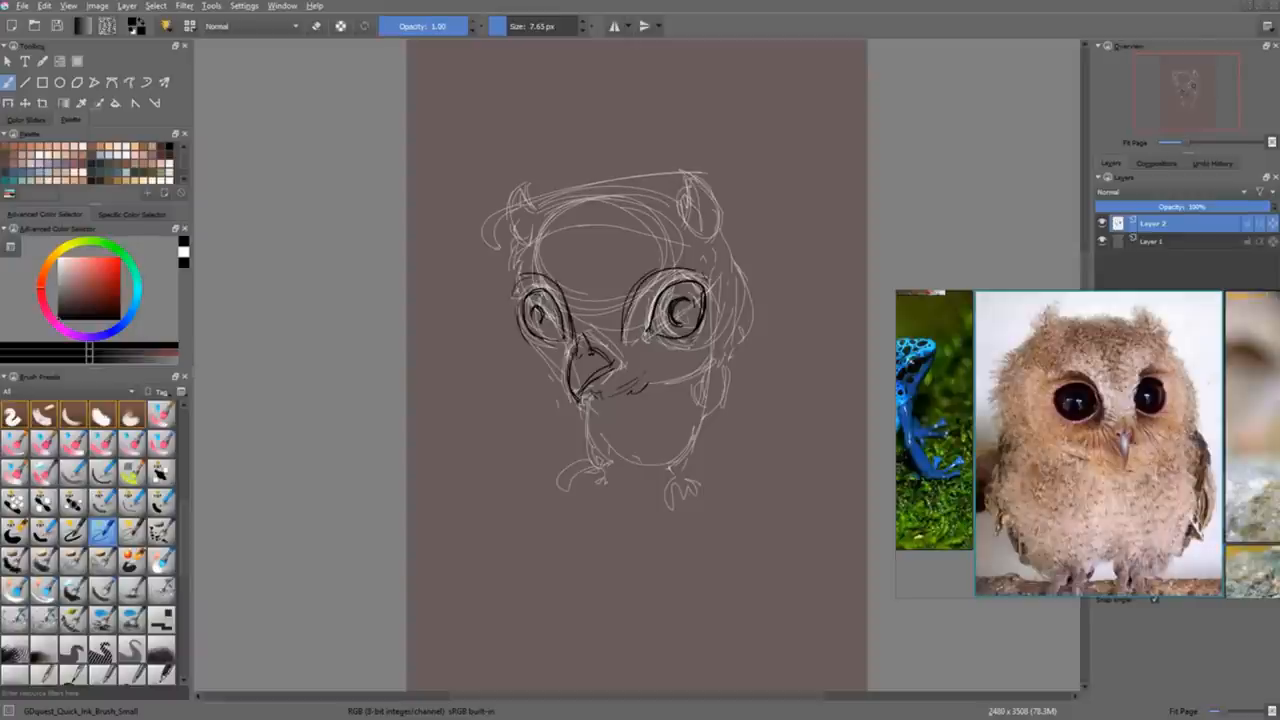
drag(720, 310, 740, 360)
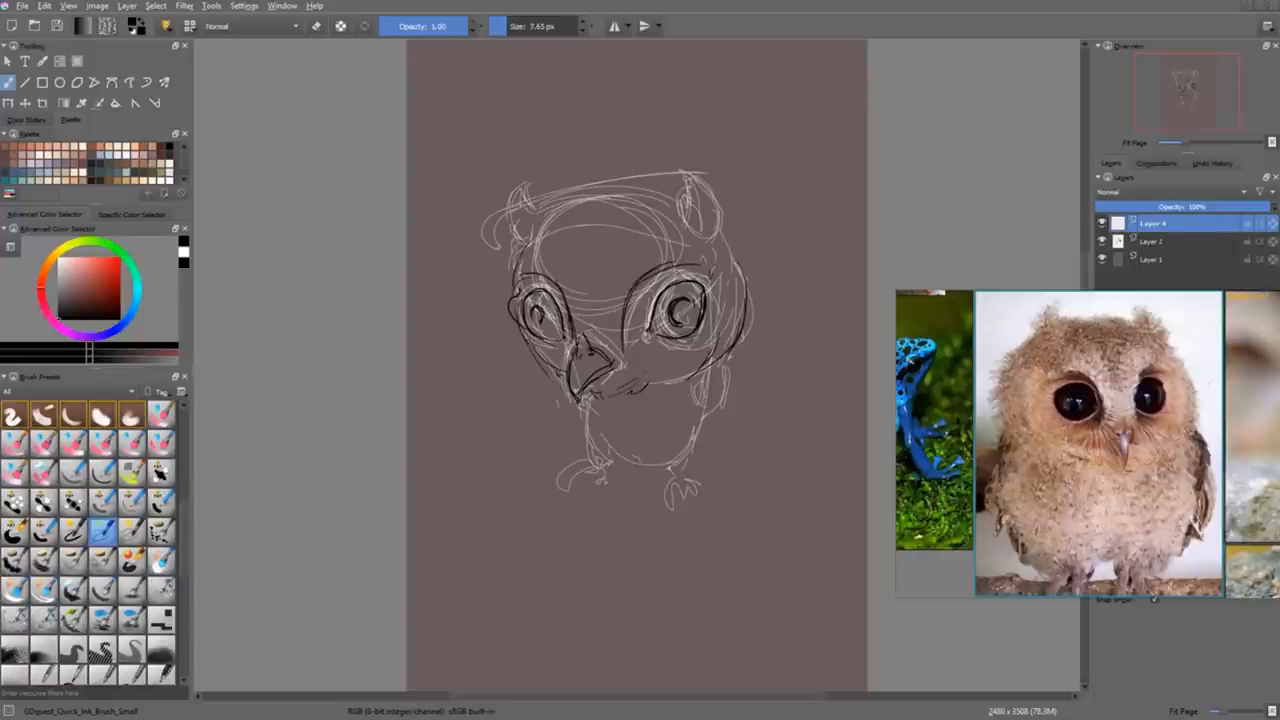
Step: Zoom in and redraw the owl's outline with bolder dark lines over the sketch
click(1160, 240)
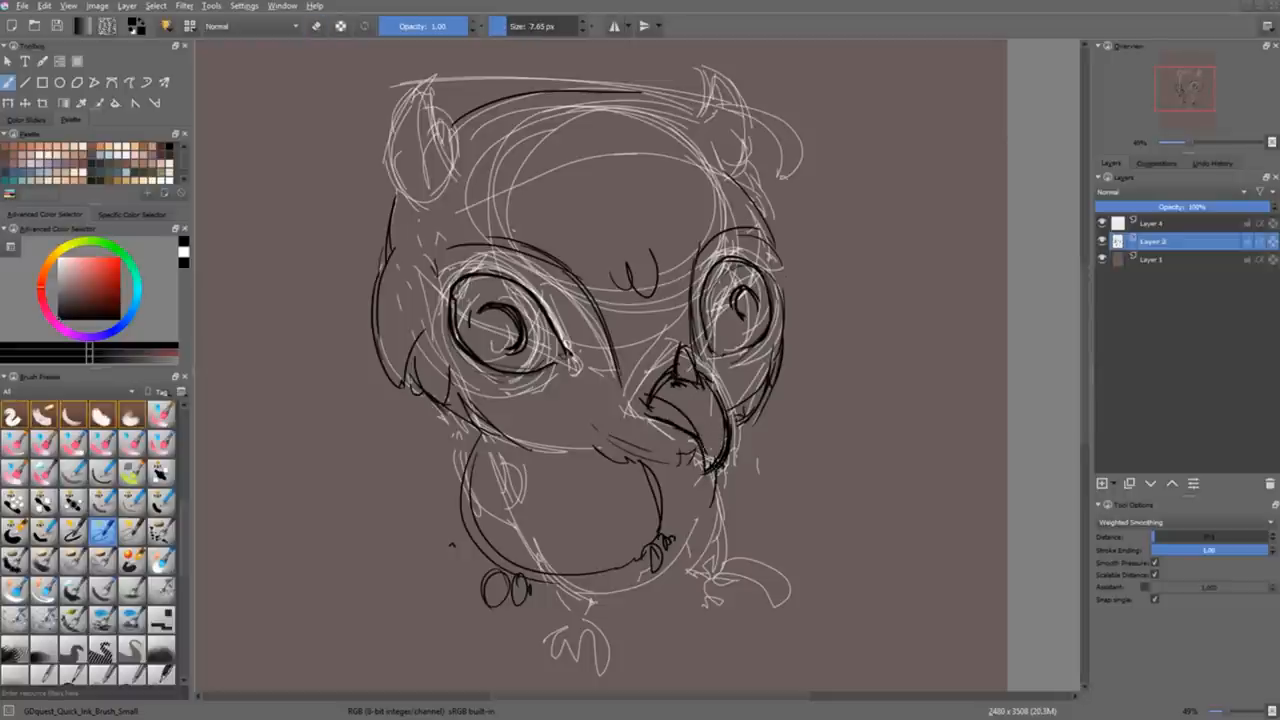
drag(650, 390, 720, 430)
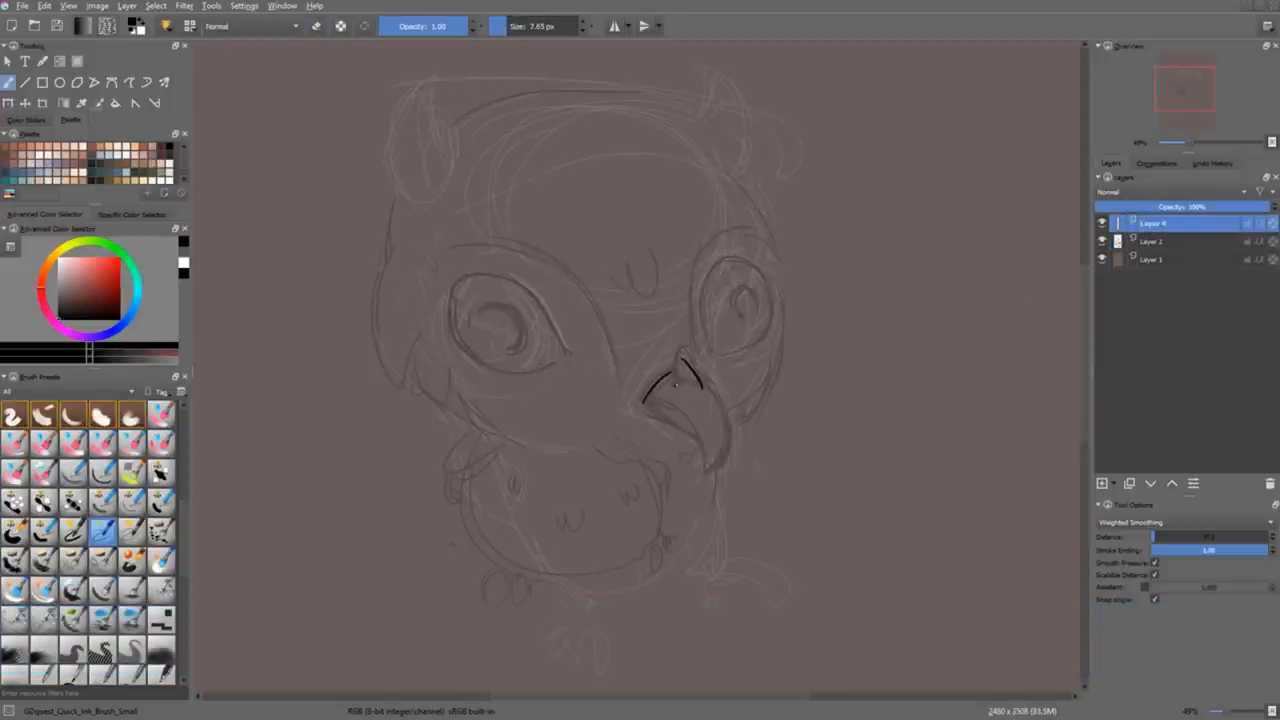
Step: Ink the owl's beak, eye outlines with brows, face feather lines and head details
drag(660, 380, 710, 470)
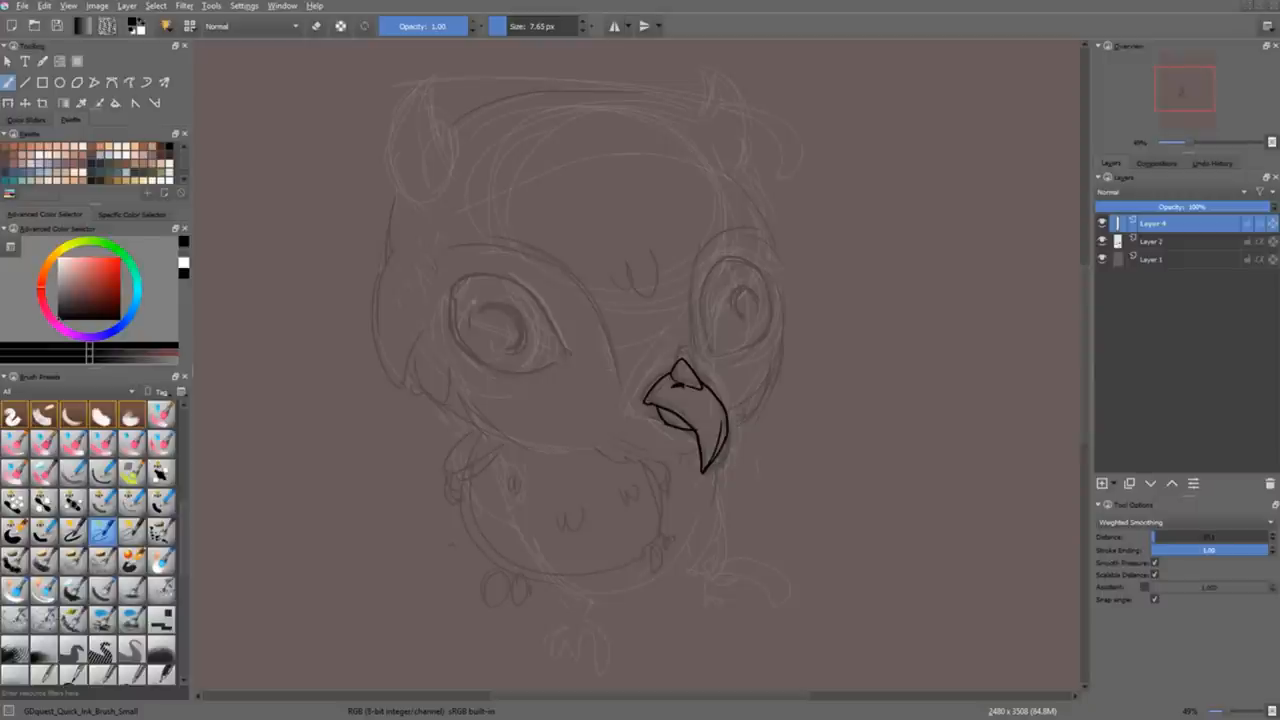
drag(460, 290, 560, 320)
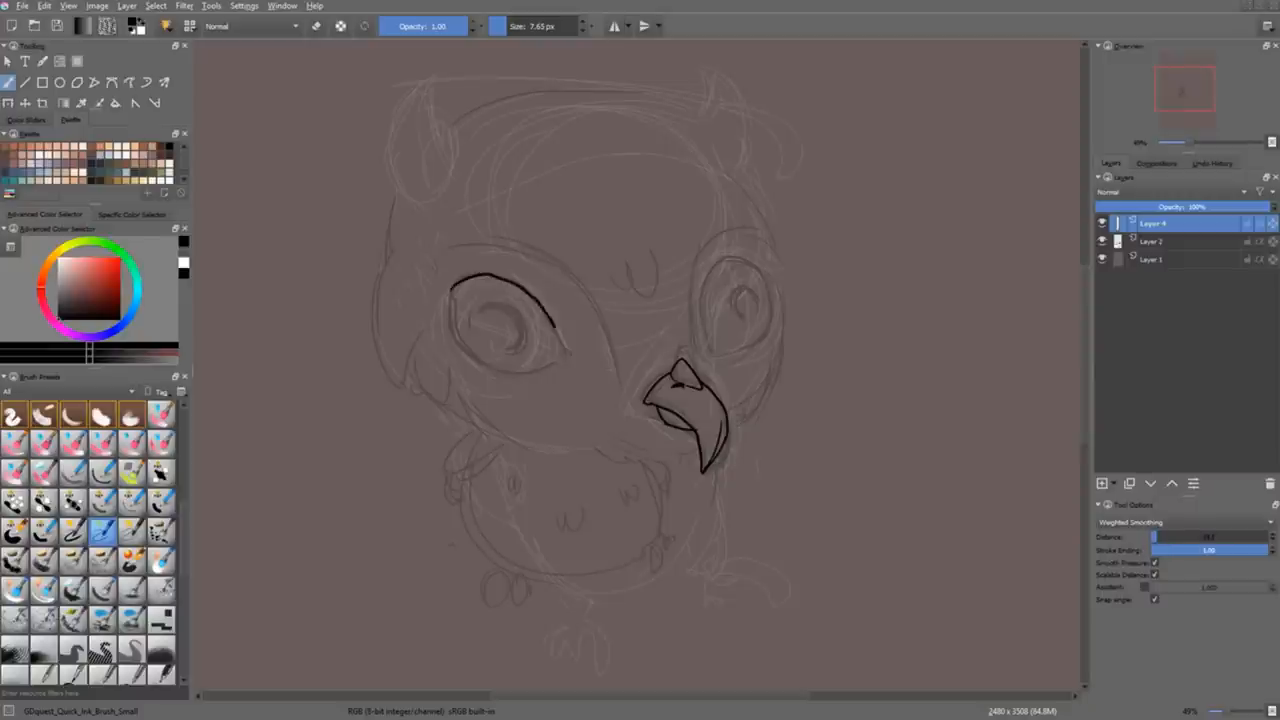
drag(464, 290, 560, 356)
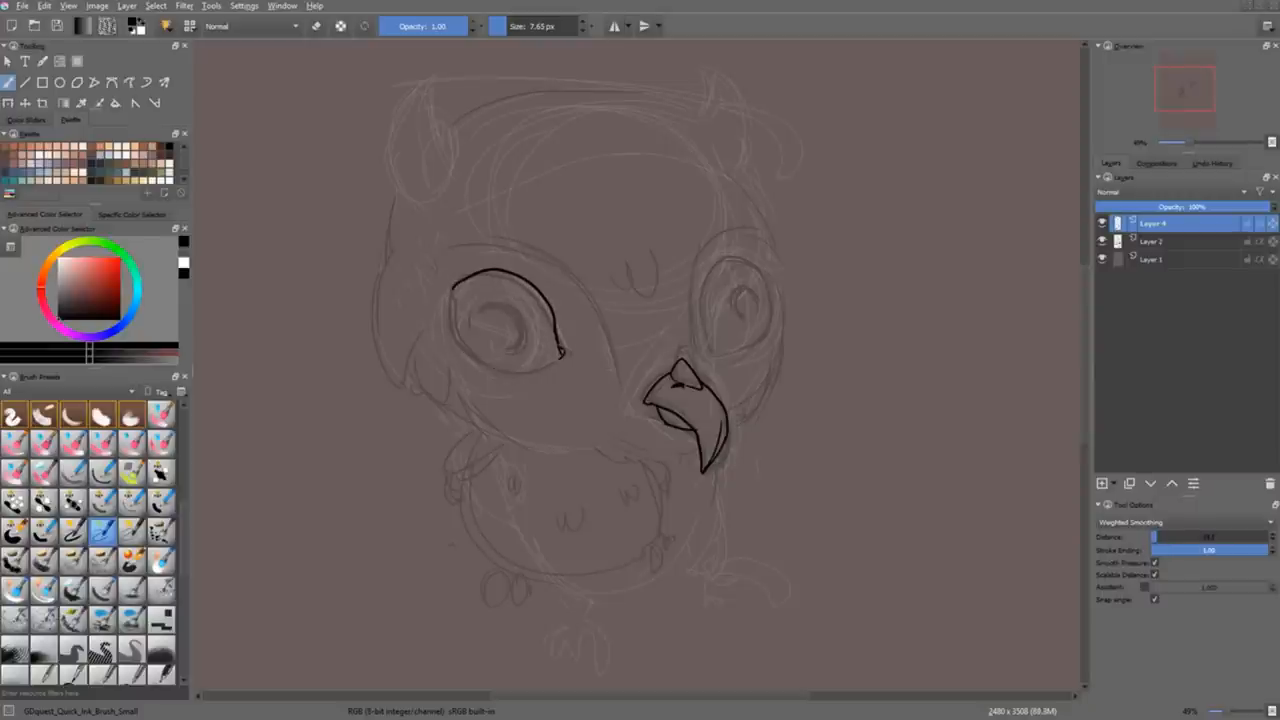
drag(460, 300, 560, 360)
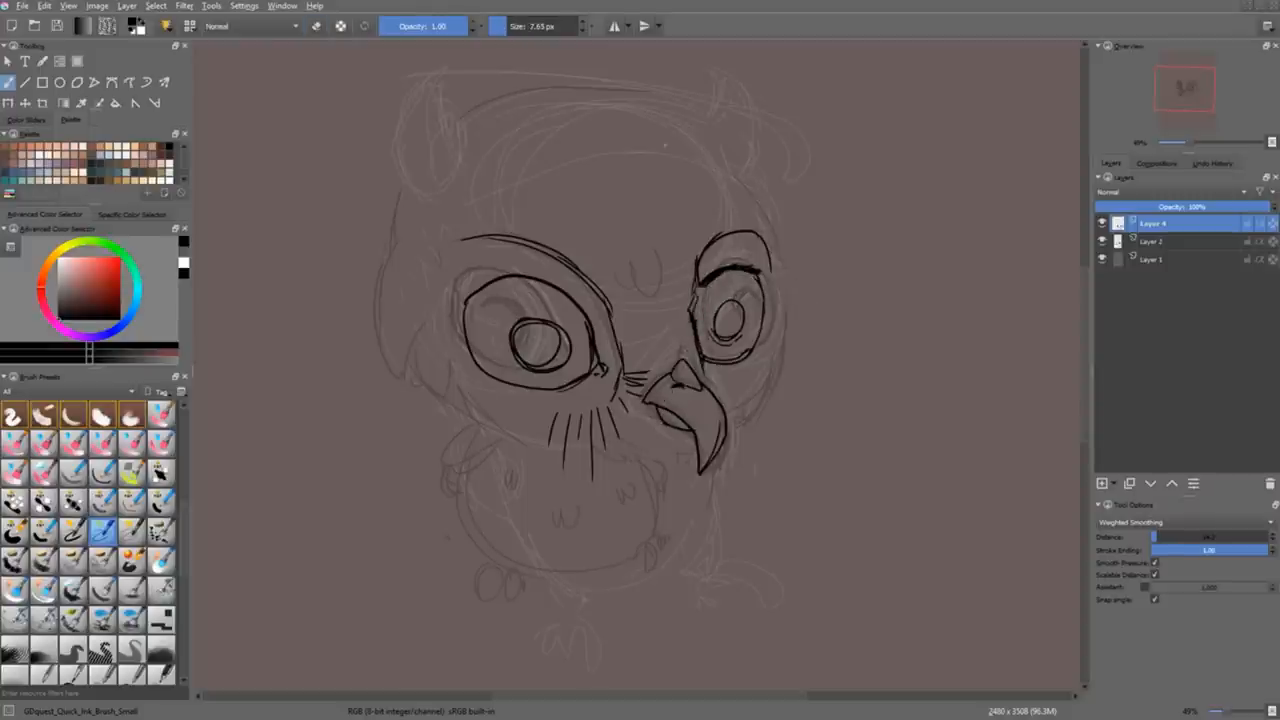
drag(470, 250, 600, 244)
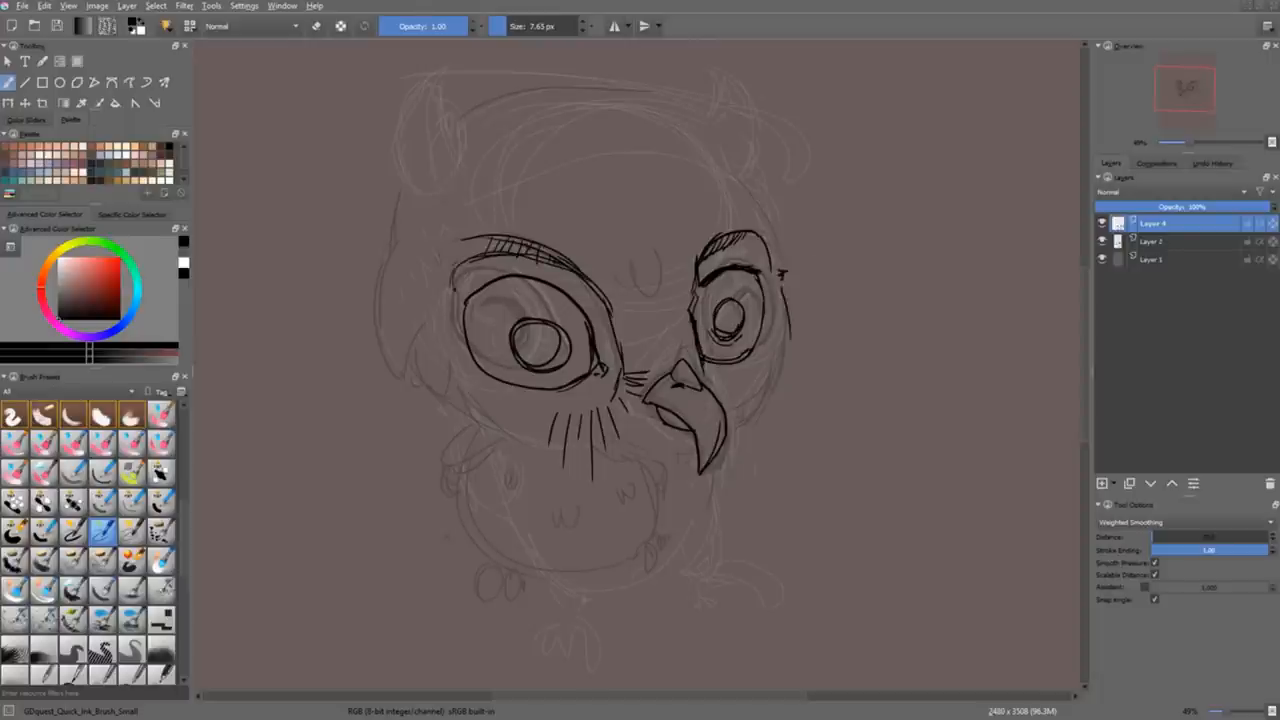
drag(790, 290, 760, 420)
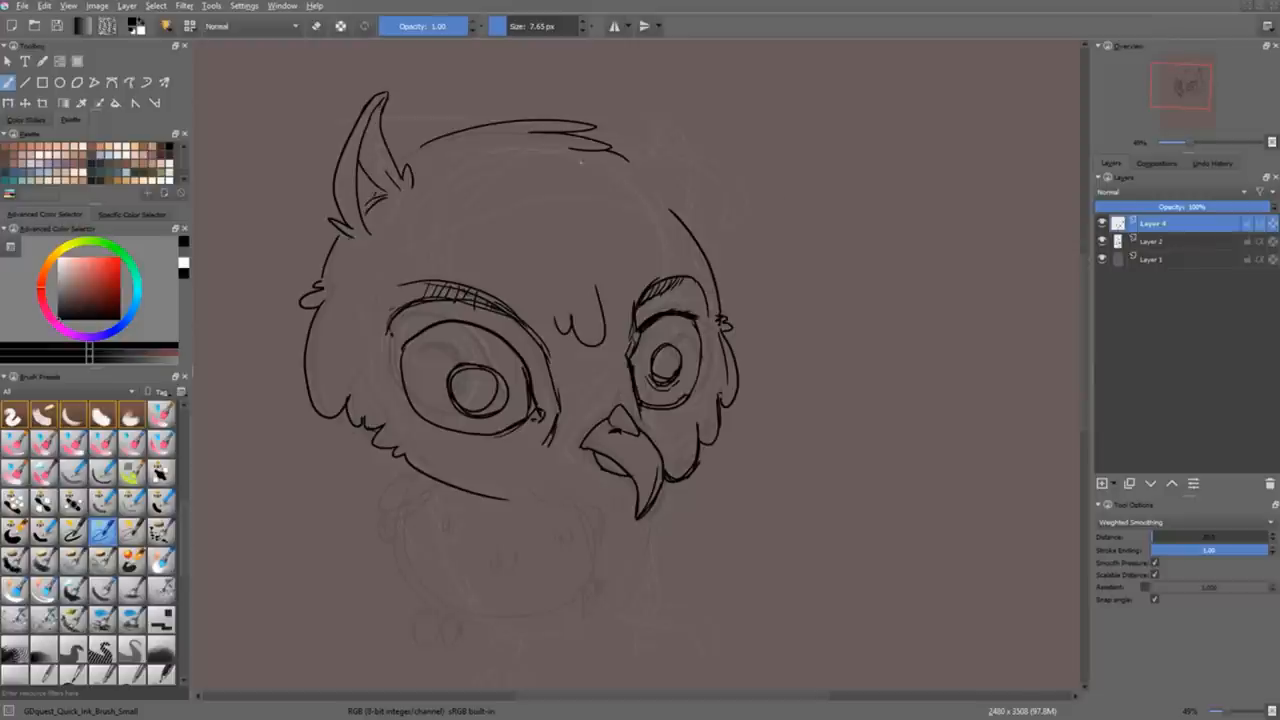
Step: Ink the owl's pupils, then its body and wings below the head
drag(620, 156, 740, 130)
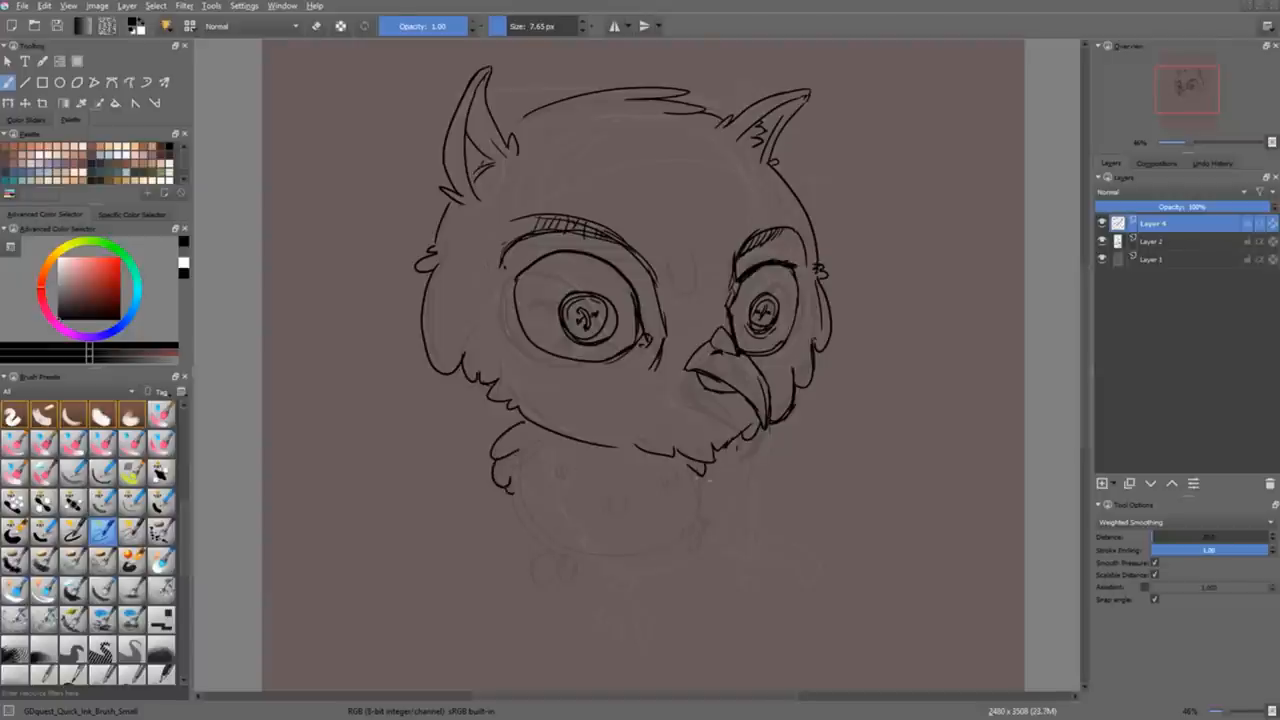
drag(490, 490, 590, 560)
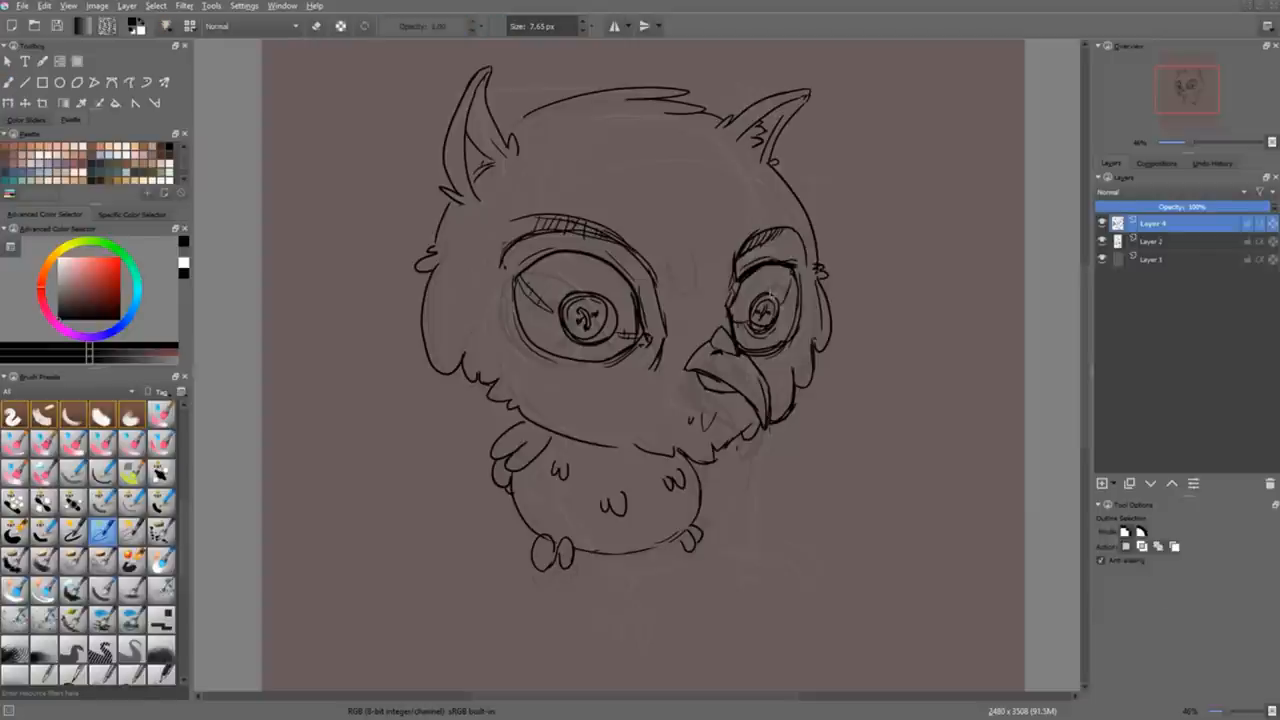
Step: Refine the last strokes of the owl line drawing
drag(760, 300, 776, 324)
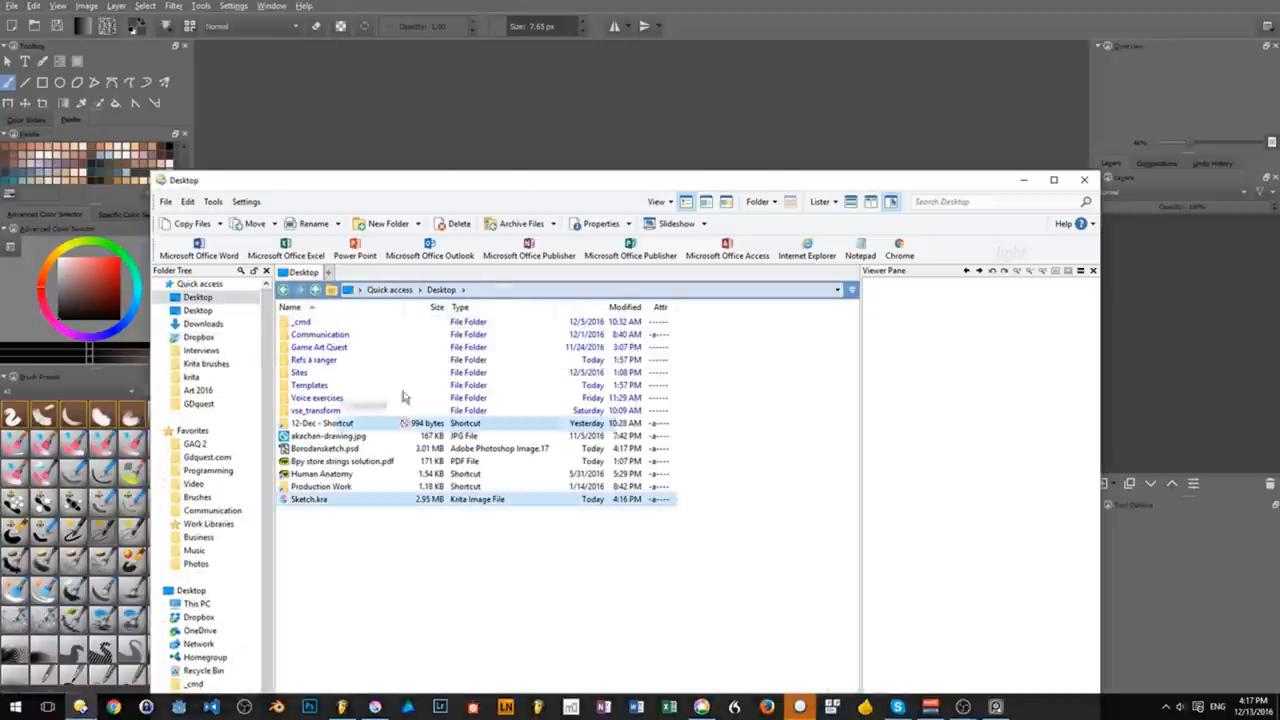
Step: Open the saved Krita image file from the Desktop, choosing the program to load it
double_click(324, 448)
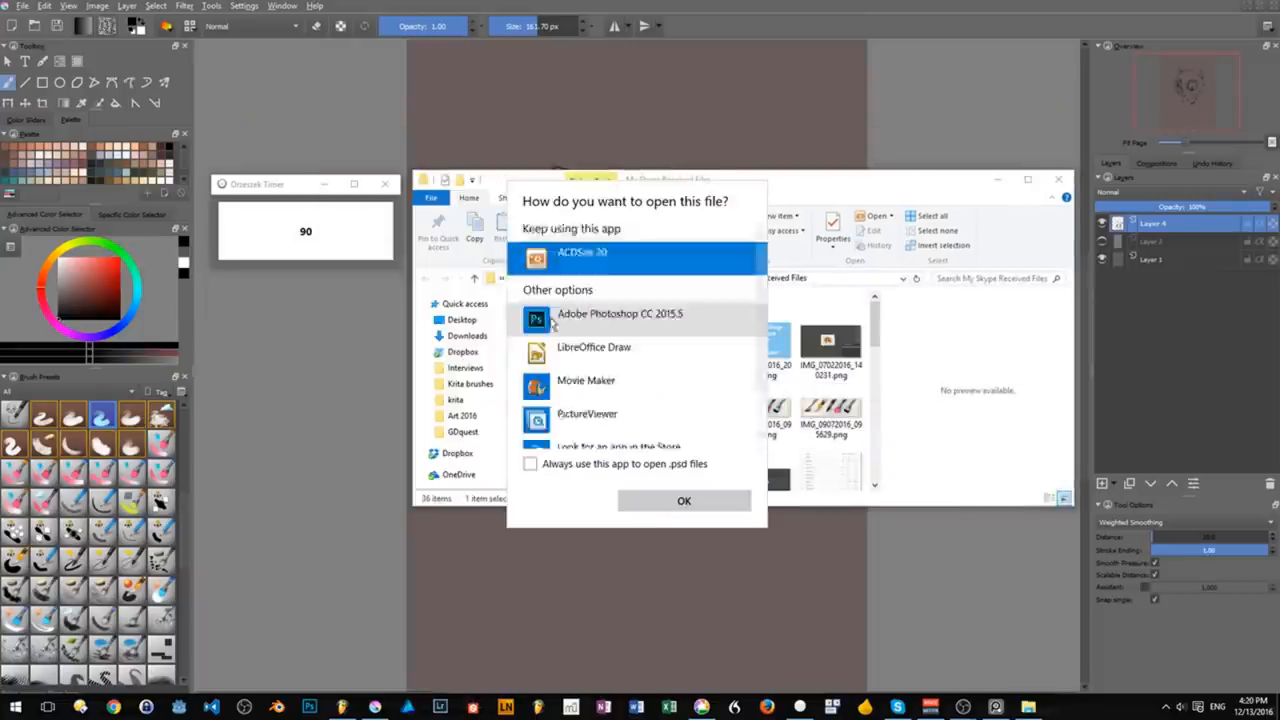
click(684, 500)
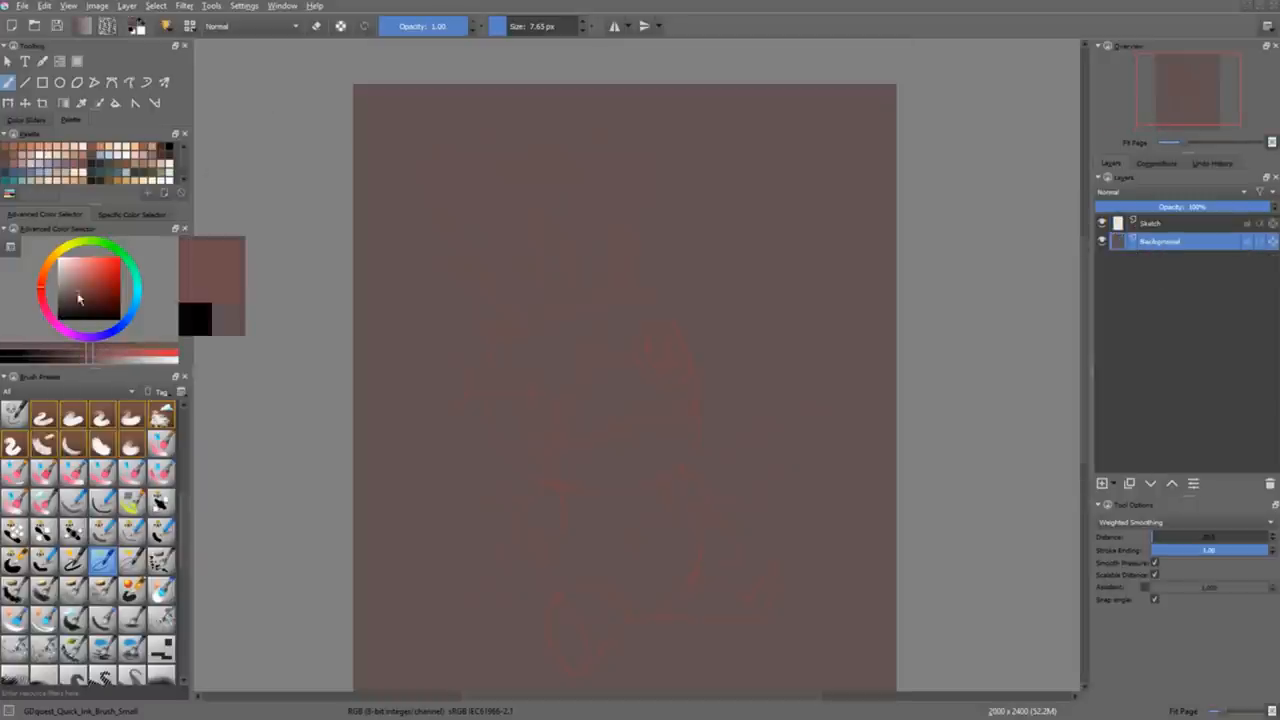
Step: Set the image colour depth to 16-bit integer in Image Properties
click(78, 296)
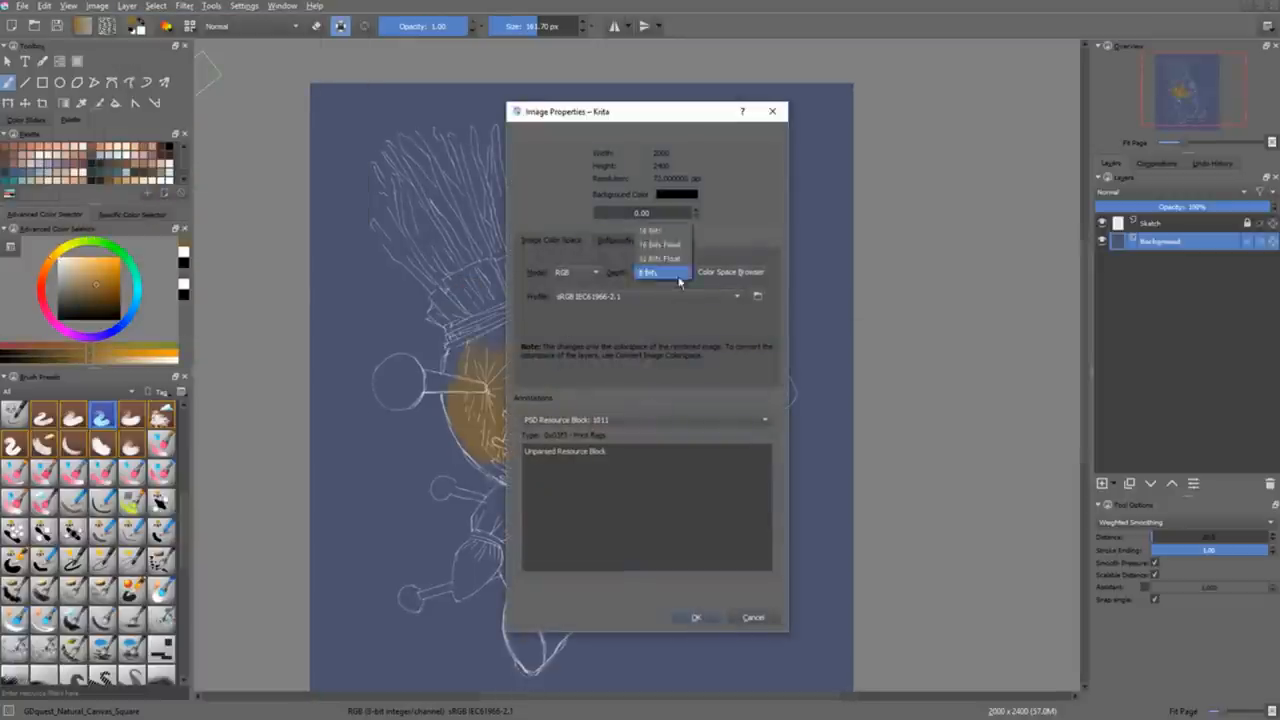
click(730, 272)
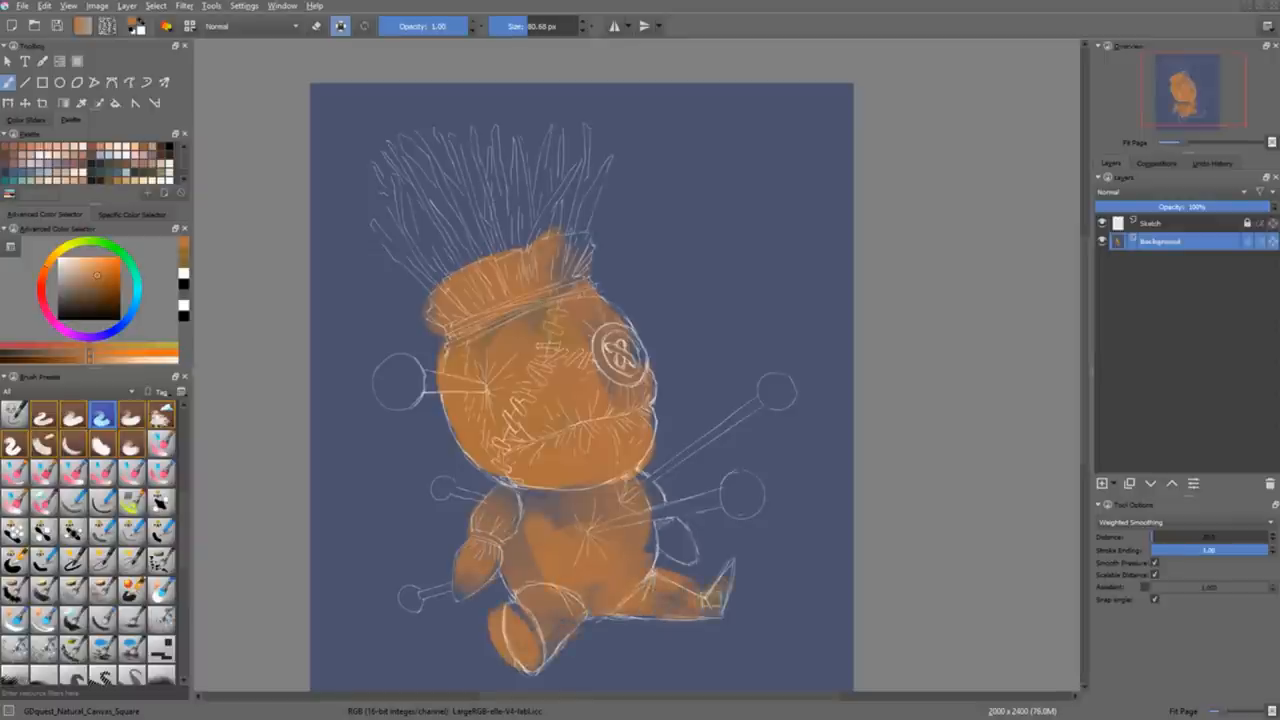
Step: Bring up the quick brush and colour palette for shading the doll
right_click(480, 576)
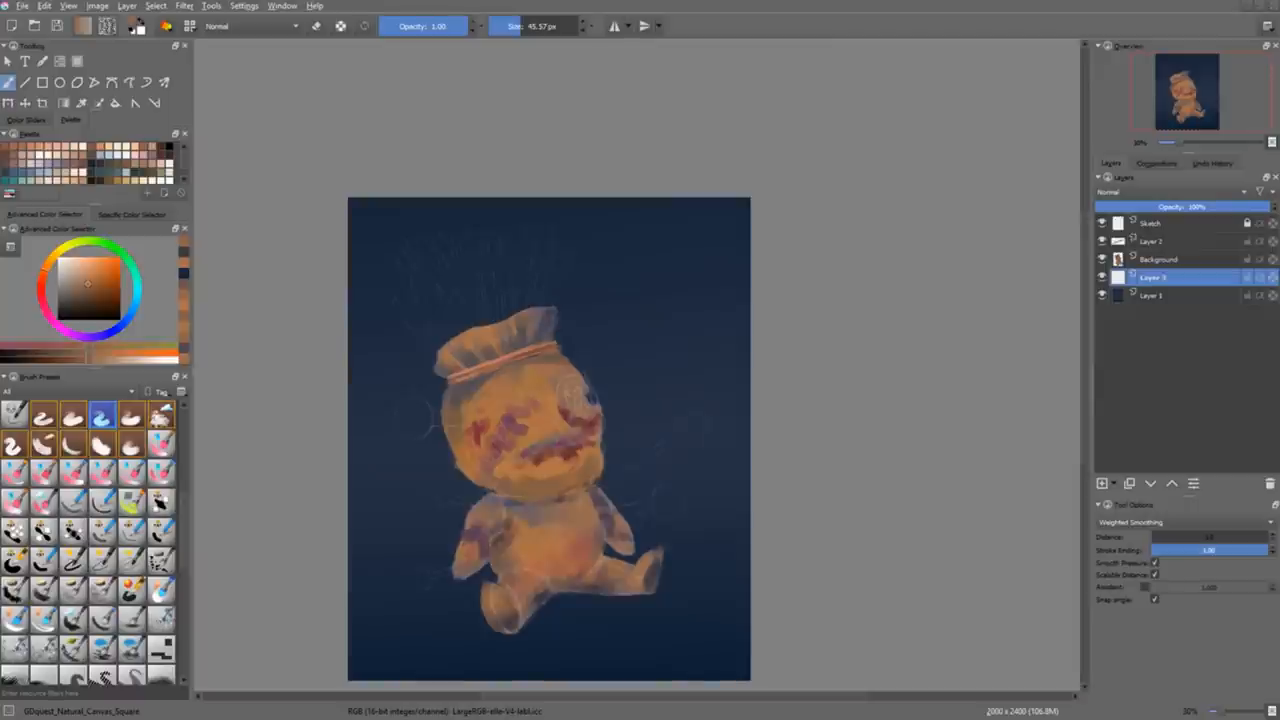
Step: Paint onto the doll and pick a brush for the purple stitch marks
drag(460, 310, 400, 250)
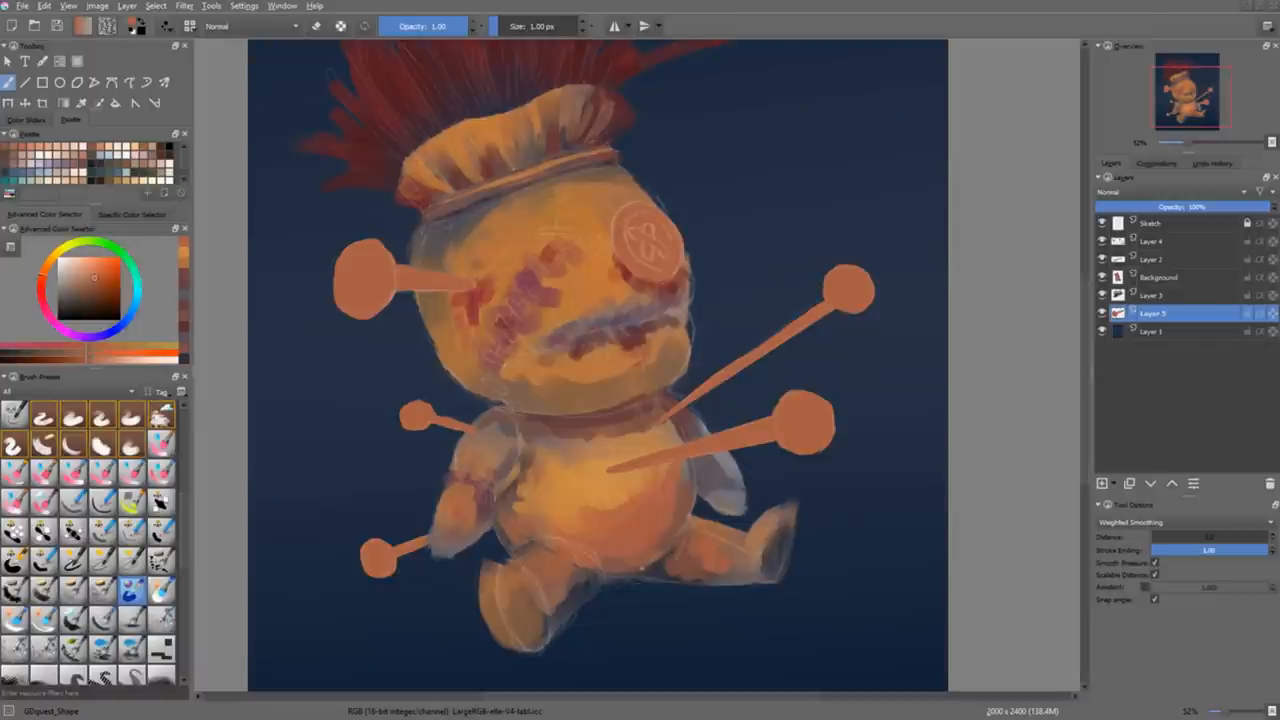
right_click(604, 414)
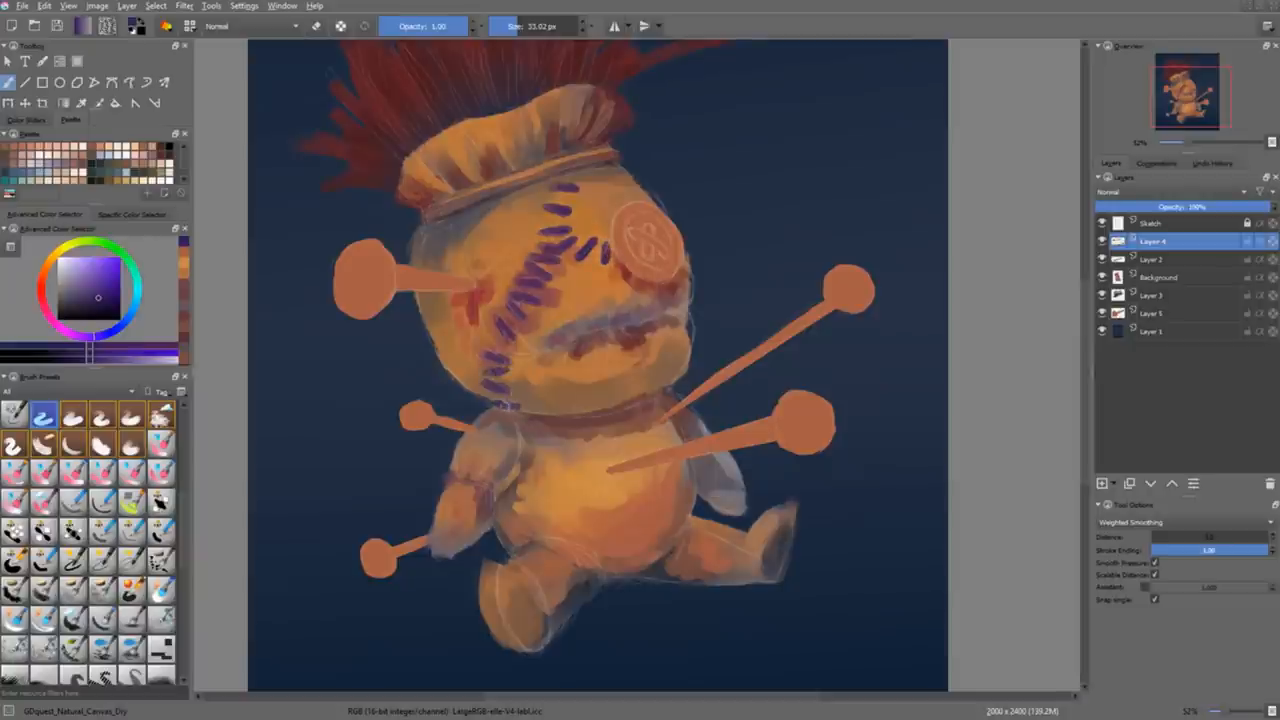
Step: Choose a brush and paint the eye circle into a glowing pink-red button
right_click(418, 456)
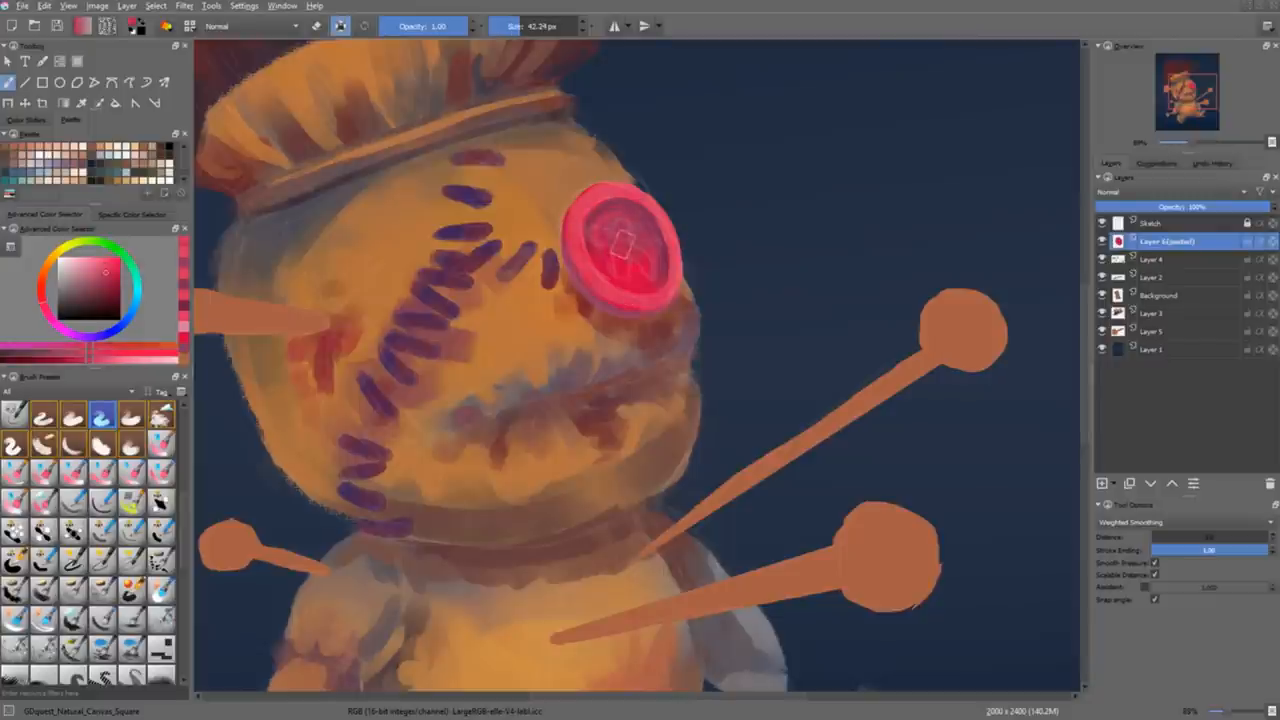
Step: Paint an X of crossed thread strokes across the button eye, then switch brushes
drag(620, 244, 624, 256)
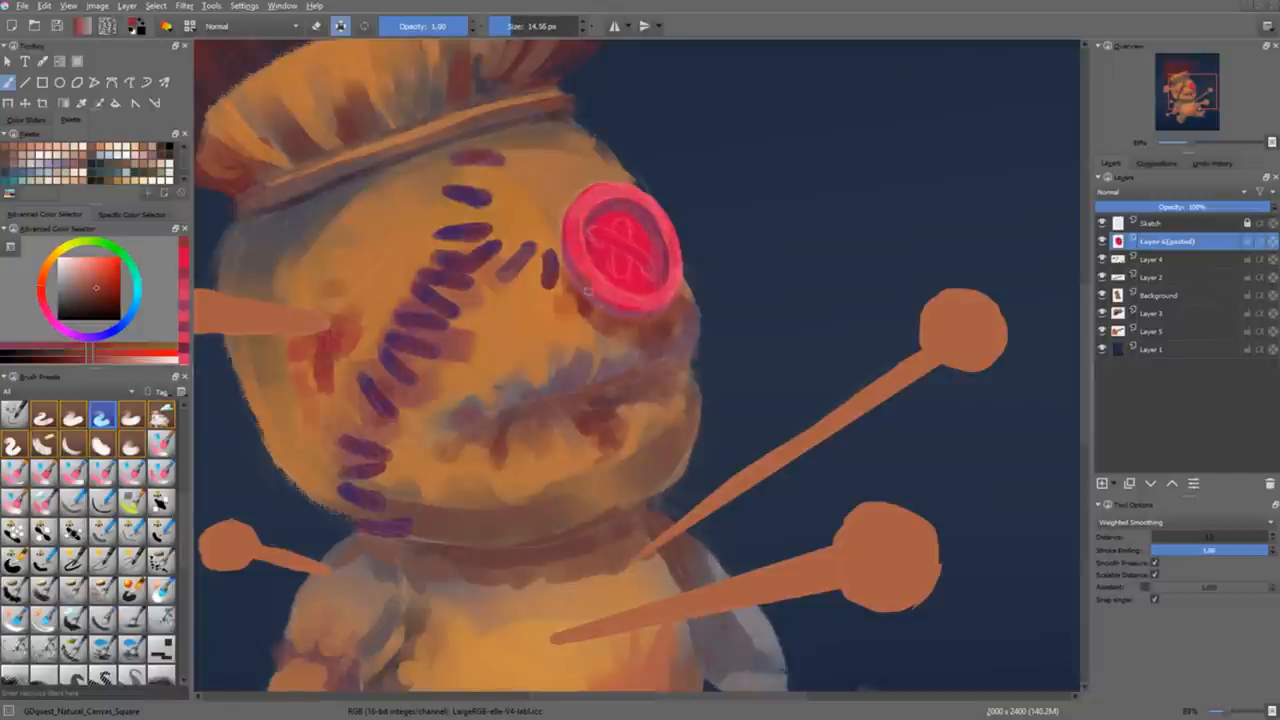
click(1096, 482)
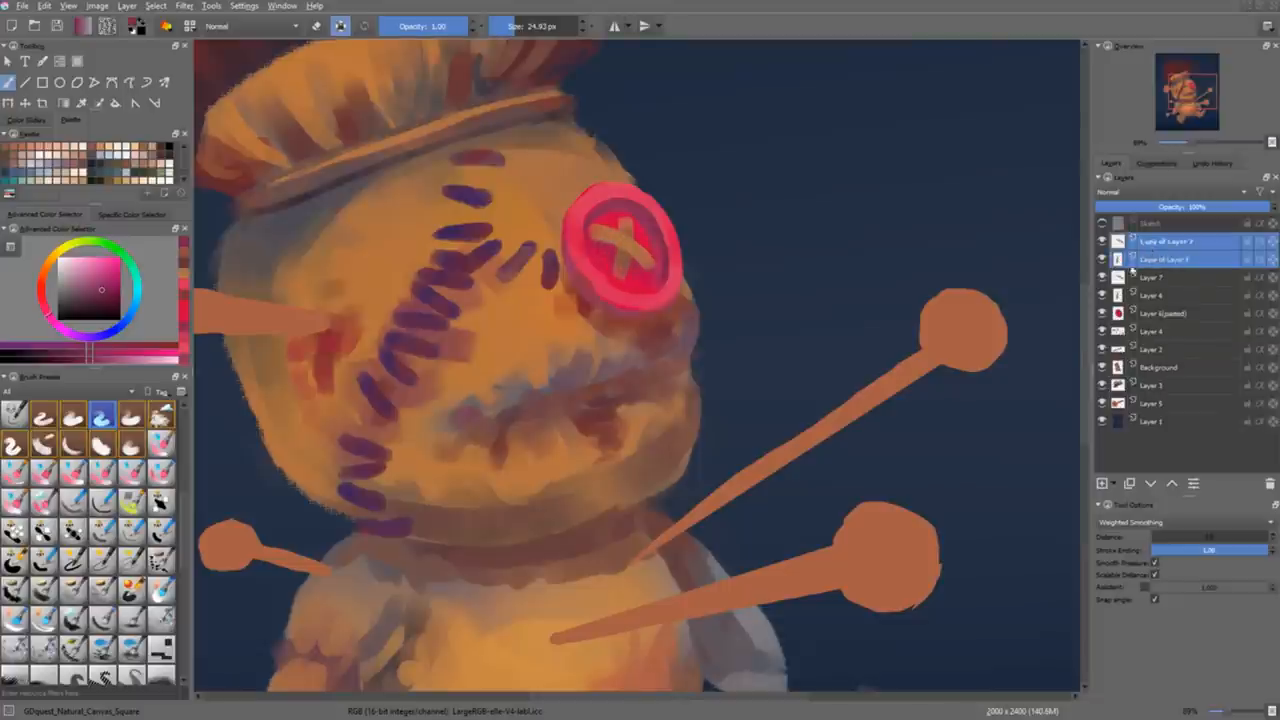
right_click(630, 258)
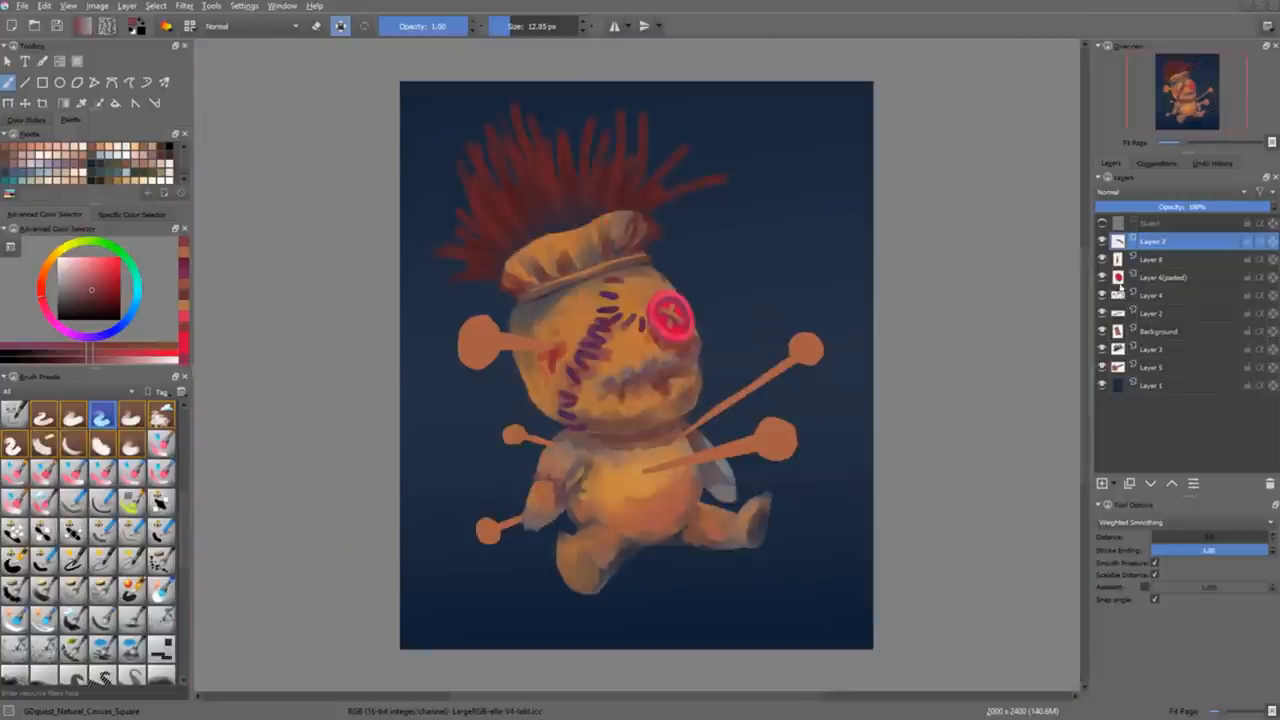
Step: Apply a Color Adjustment curve on the Lightness channel to grey the pin shafts
click(192, 6)
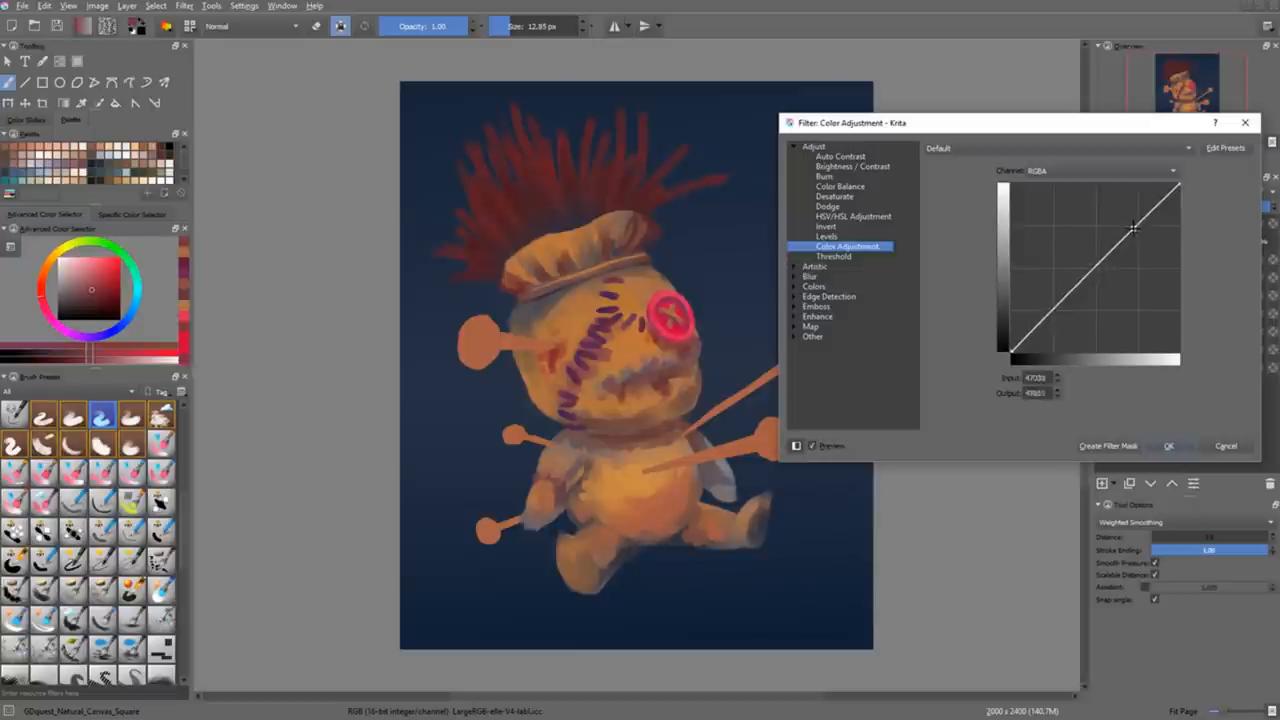
click(1104, 172)
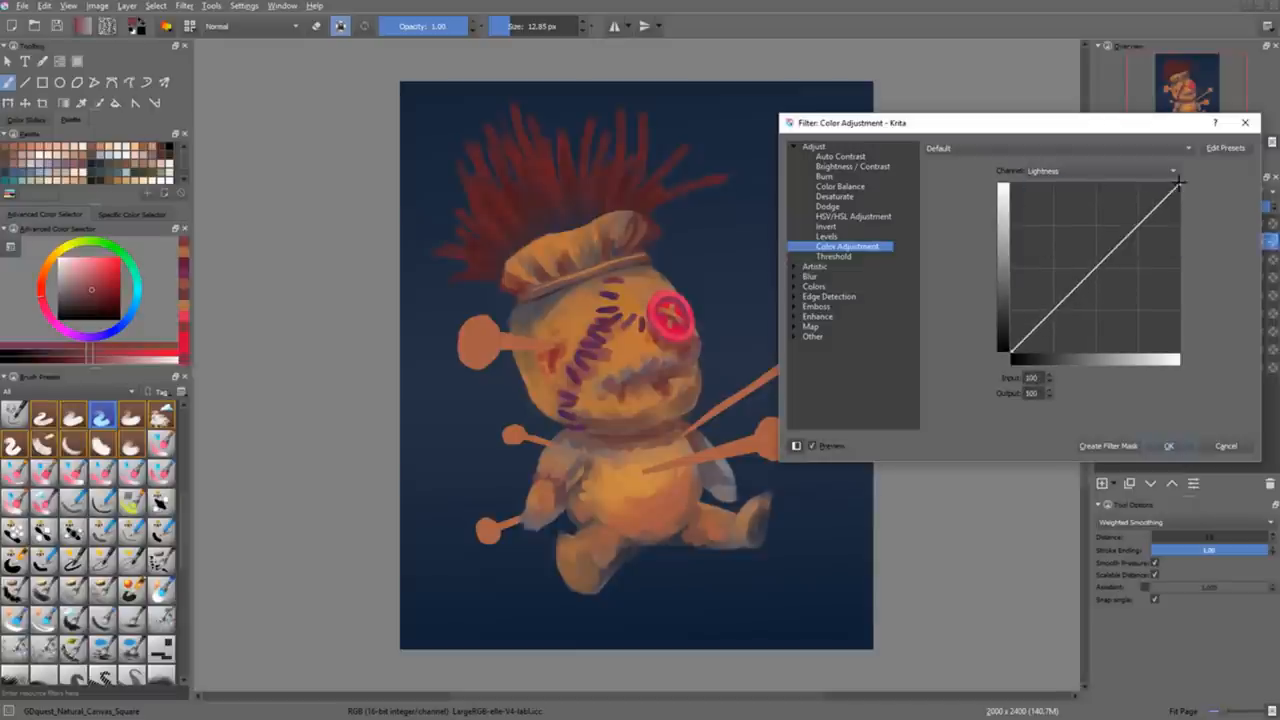
click(1174, 444)
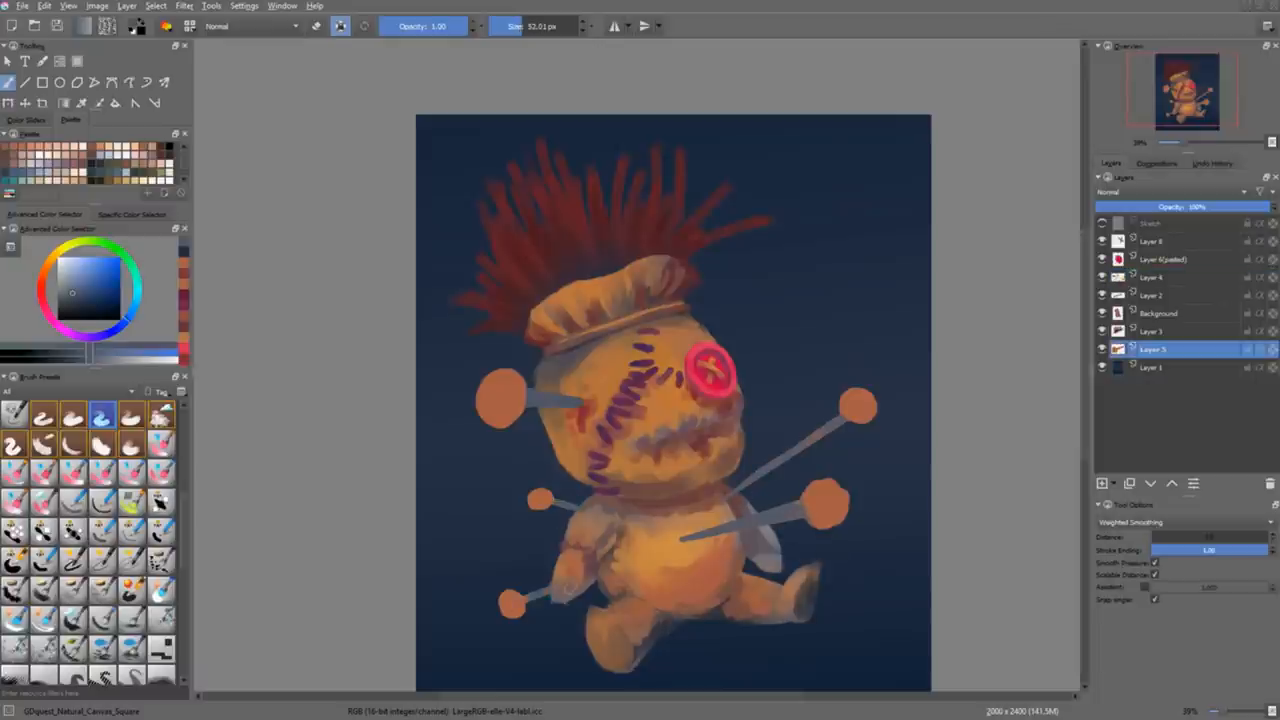
Step: Paint the pin heads as glossy red spheres on the pins layer
click(1154, 276)
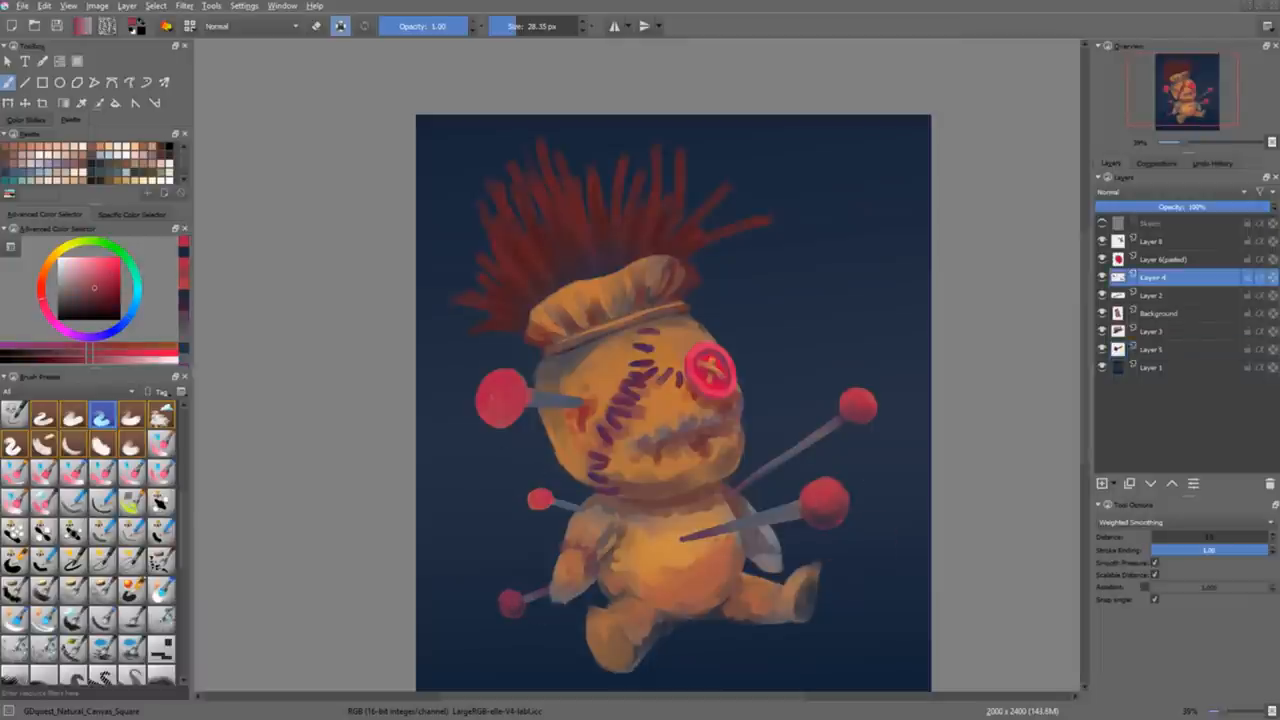
click(1156, 312)
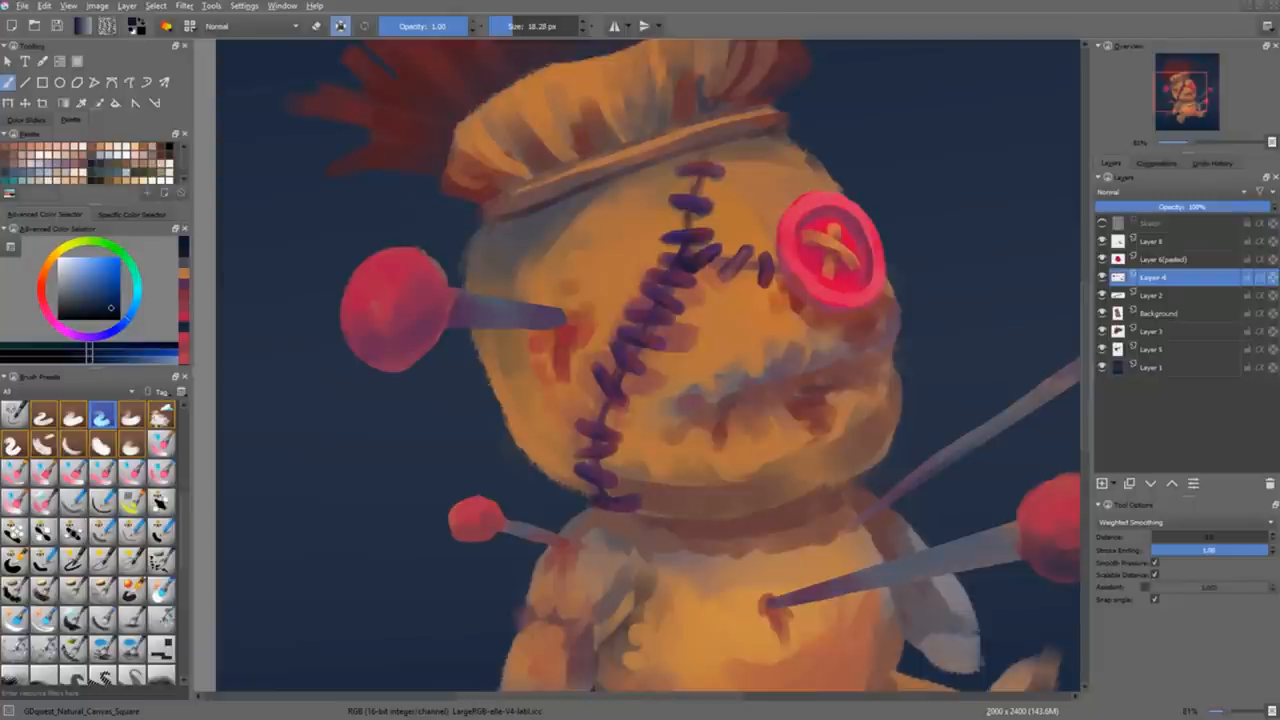
Step: Paint finer, more defined strands into the doll's red spiky hair
click(1160, 312)
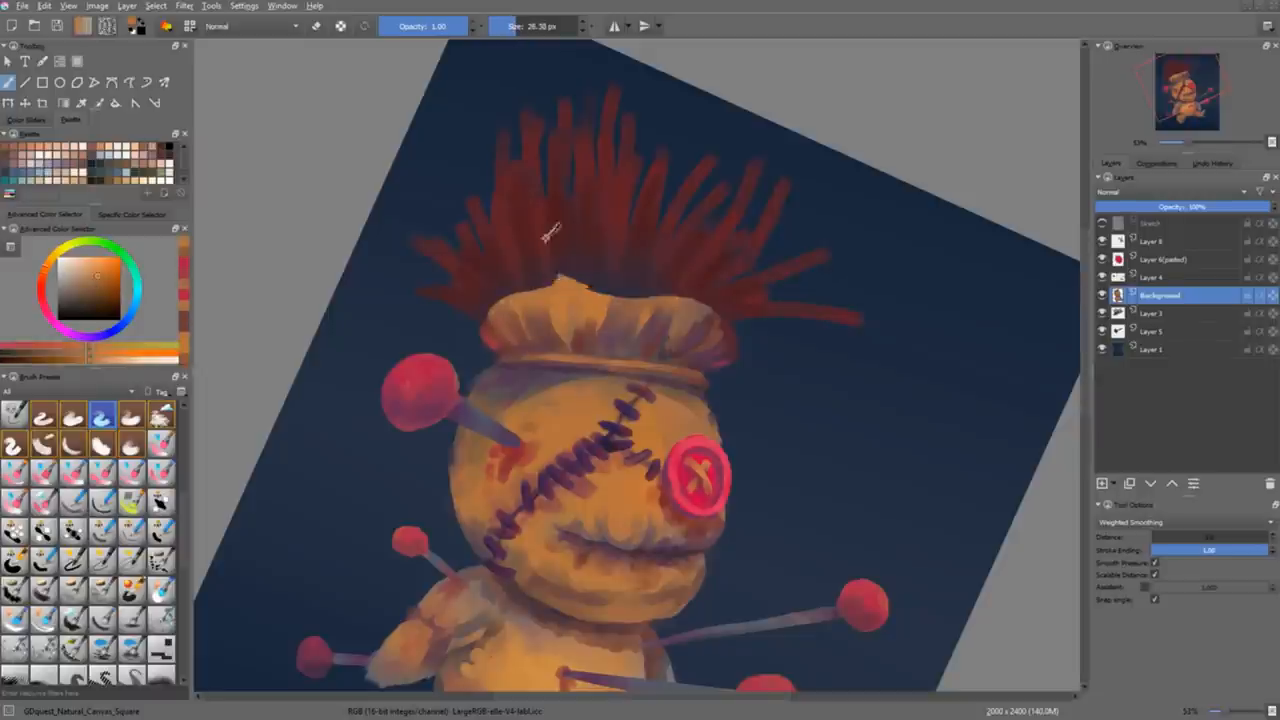
Step: Paint textured shading on the Background layer with a new popup-palette colour, then continue on Layer 3
click(1168, 312)
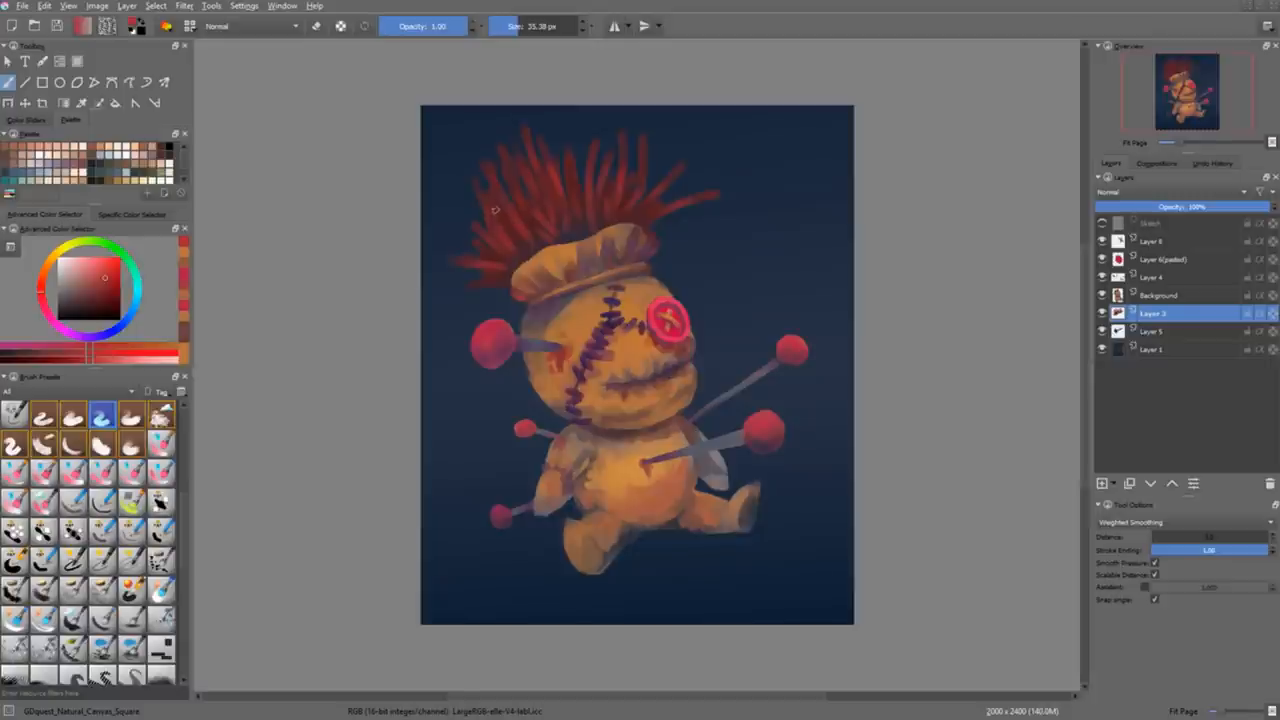
click(1160, 296)
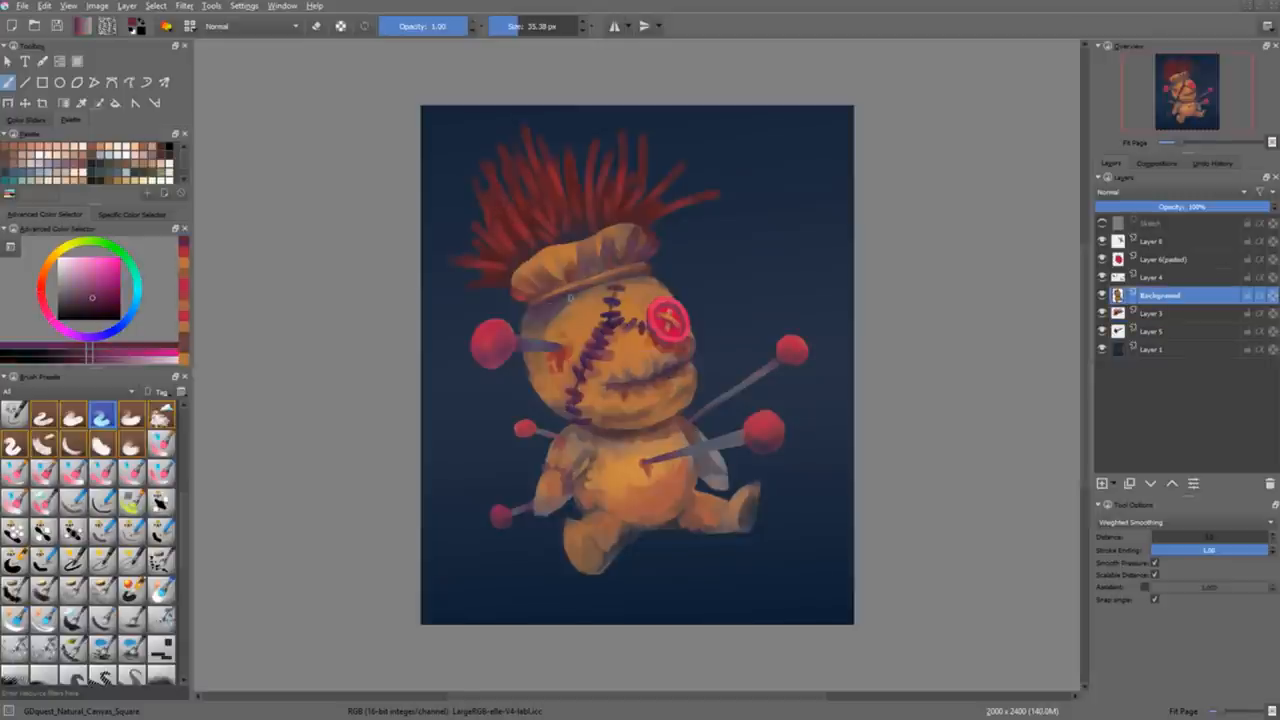
right_click(536, 304)
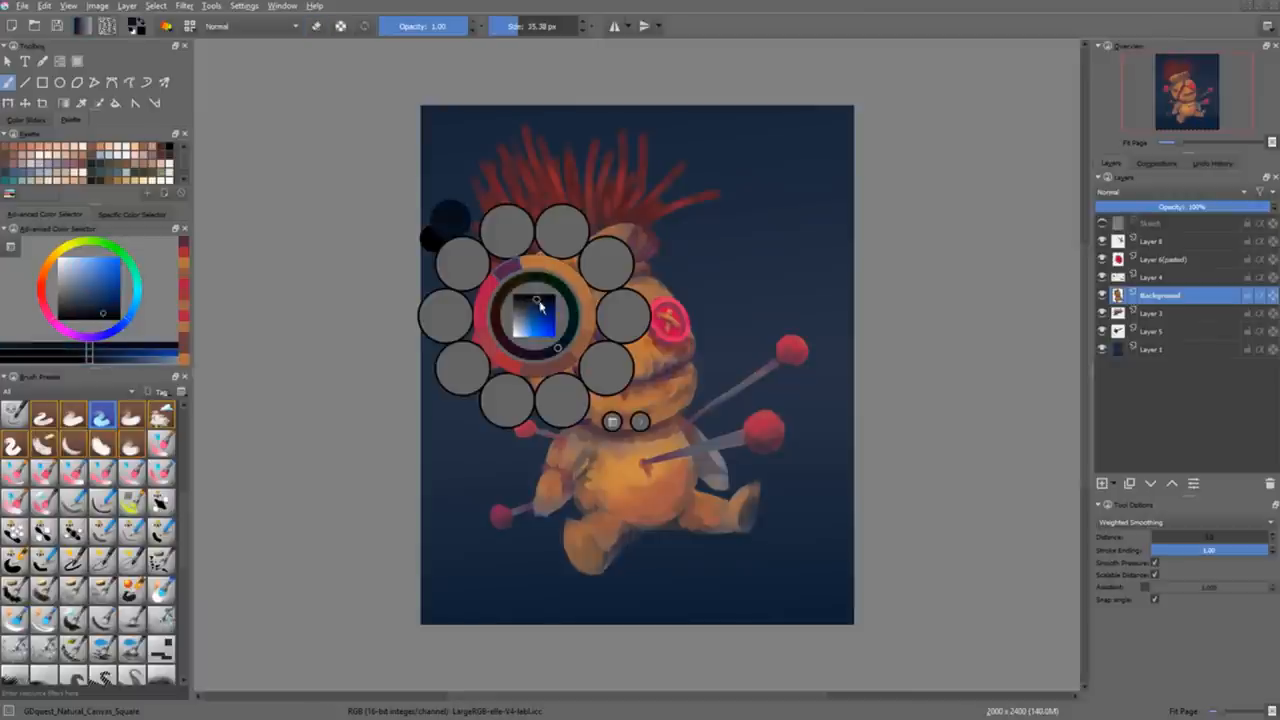
click(530, 310)
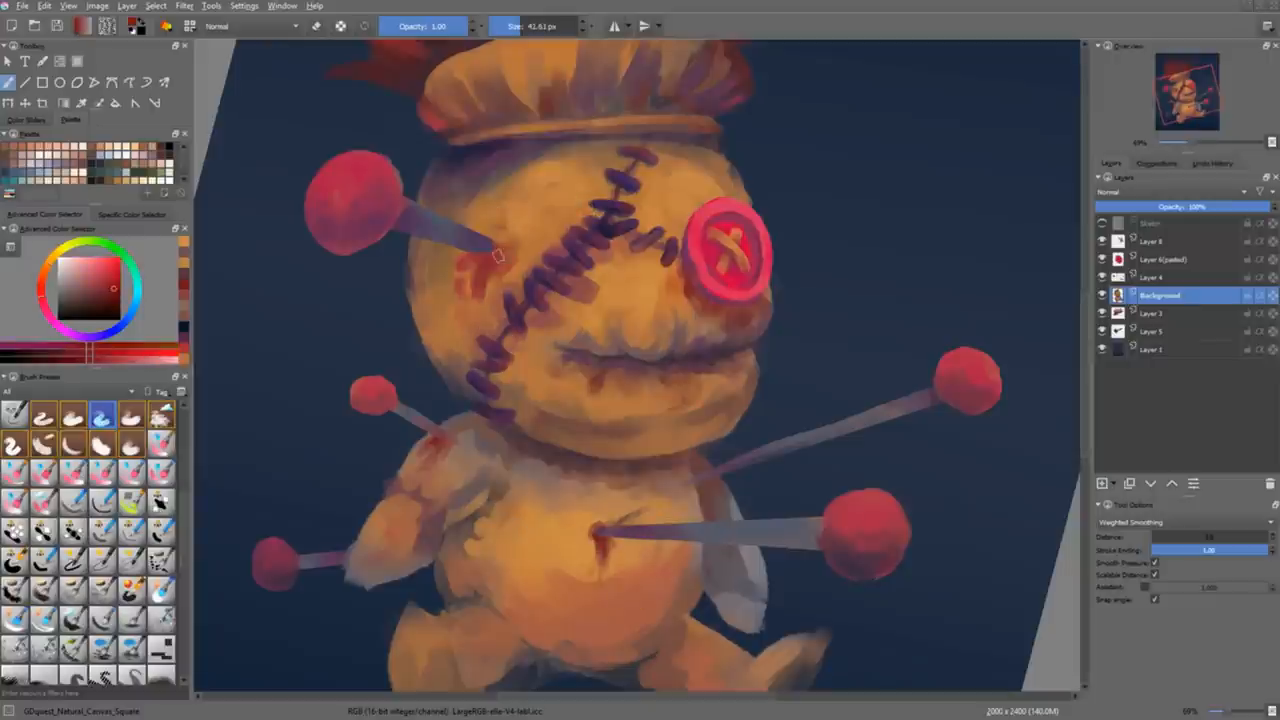
click(1156, 276)
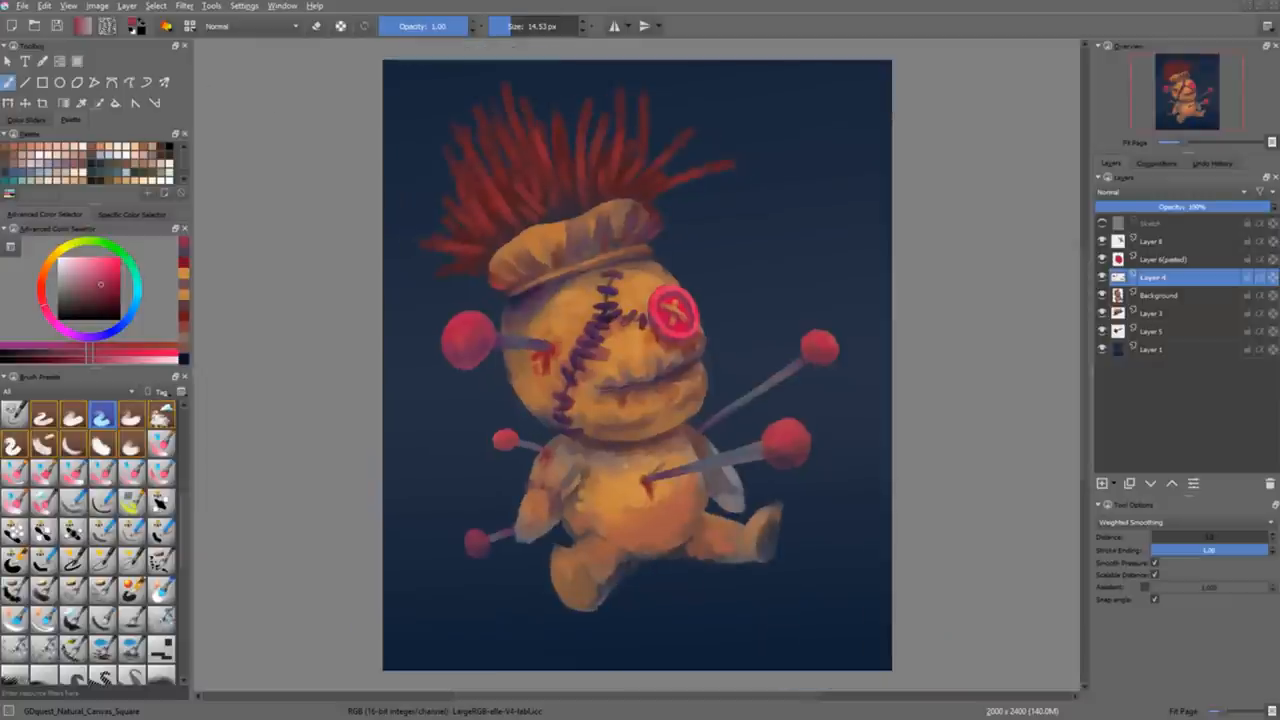
click(1160, 296)
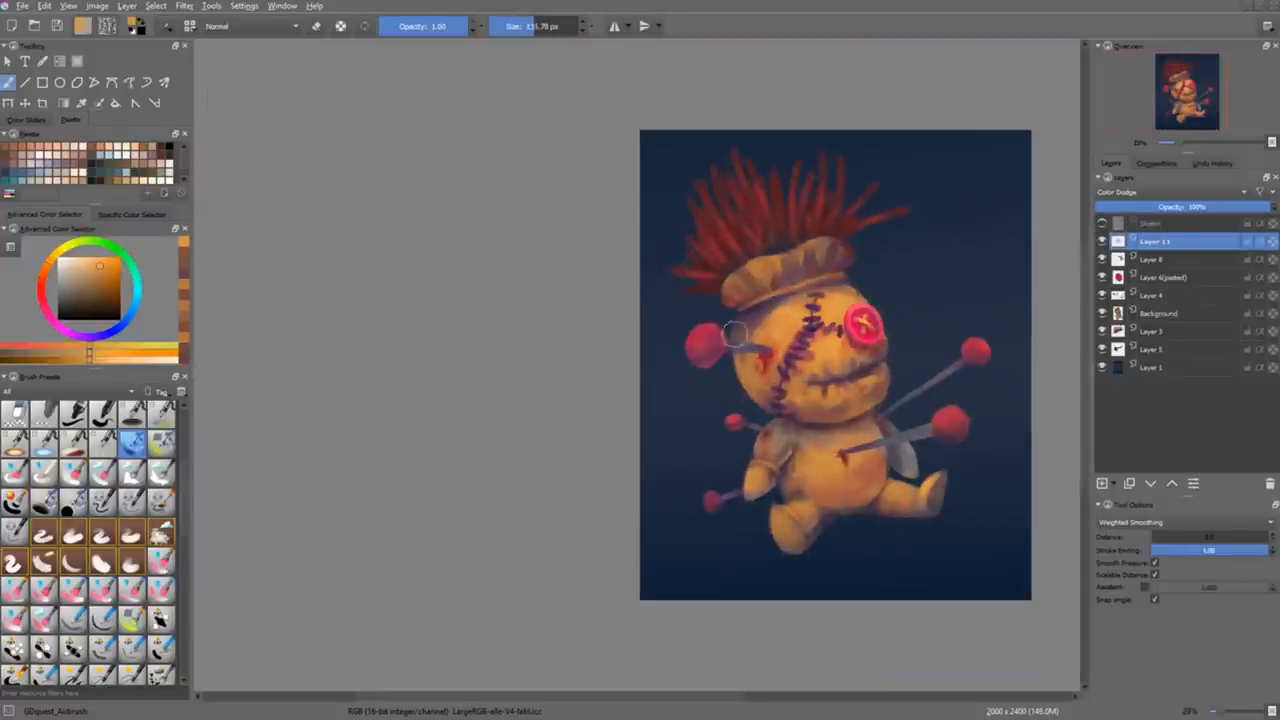
Step: Brush a soft brightening highlight across the doll's hair on the Color Dodge layer
drag(740, 336, 936, 450)
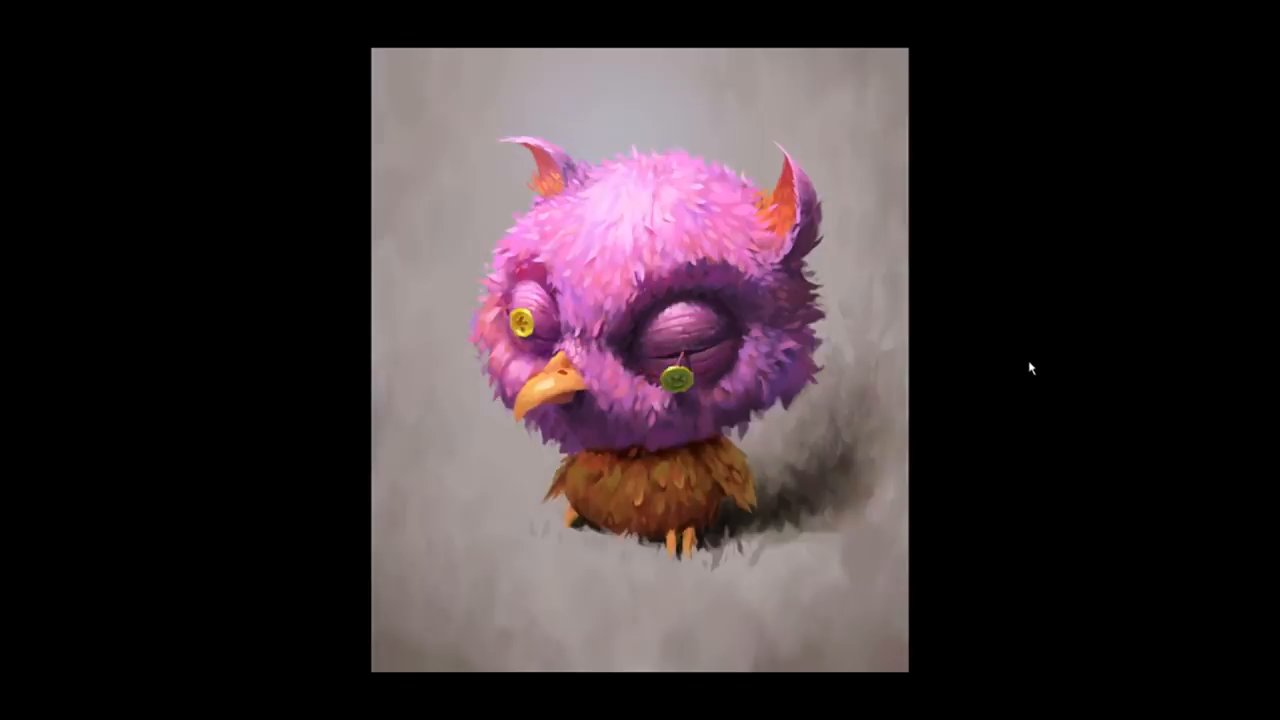
mouse_move(1124, 376)
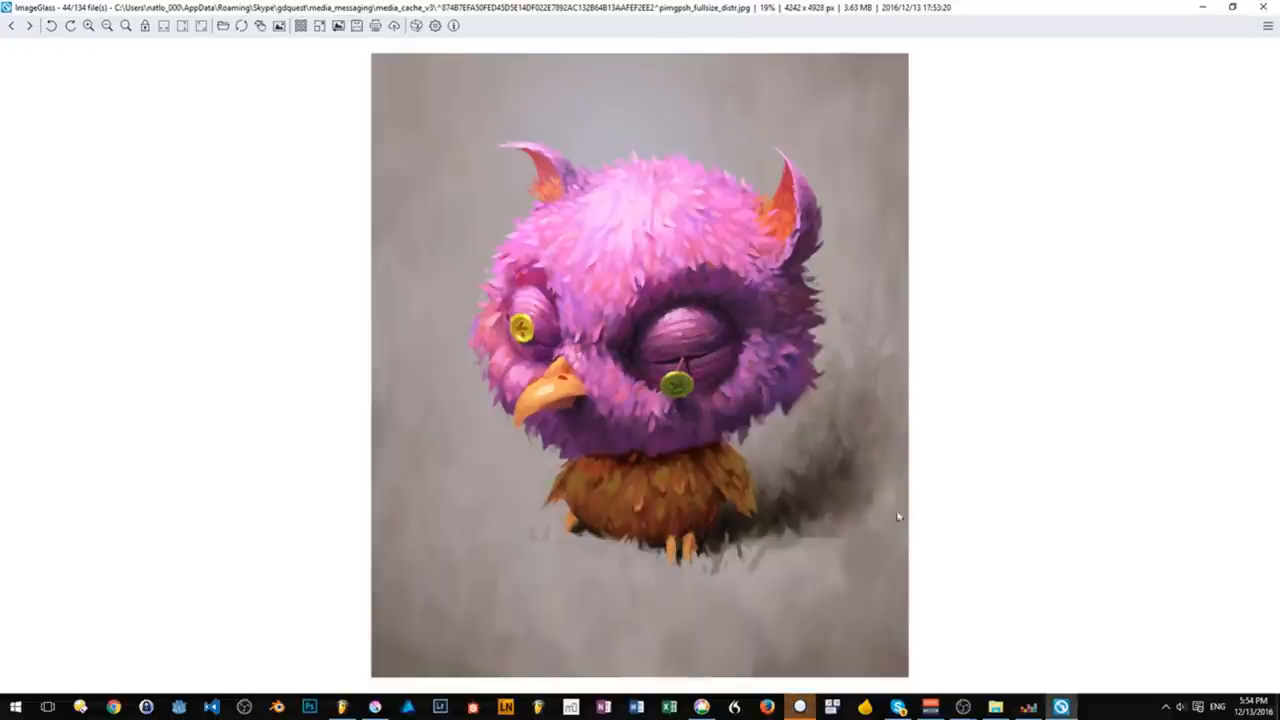
mouse_move(968, 520)
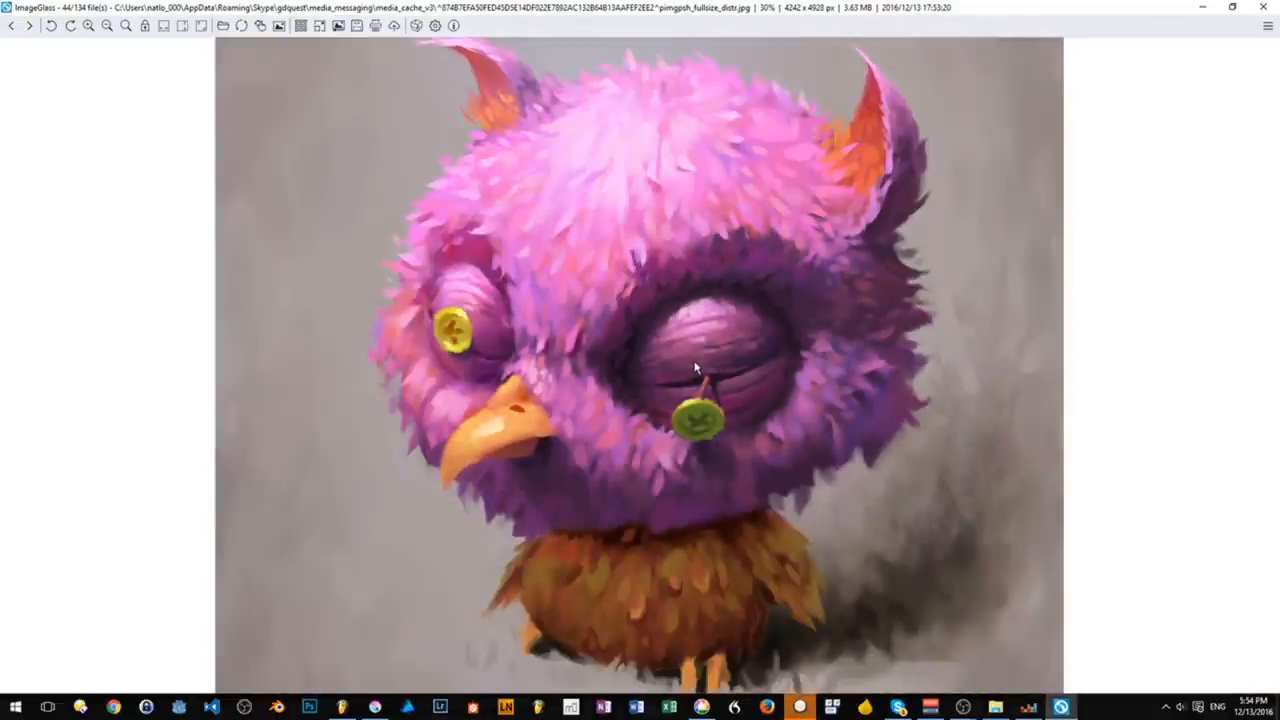
mouse_move(672, 332)
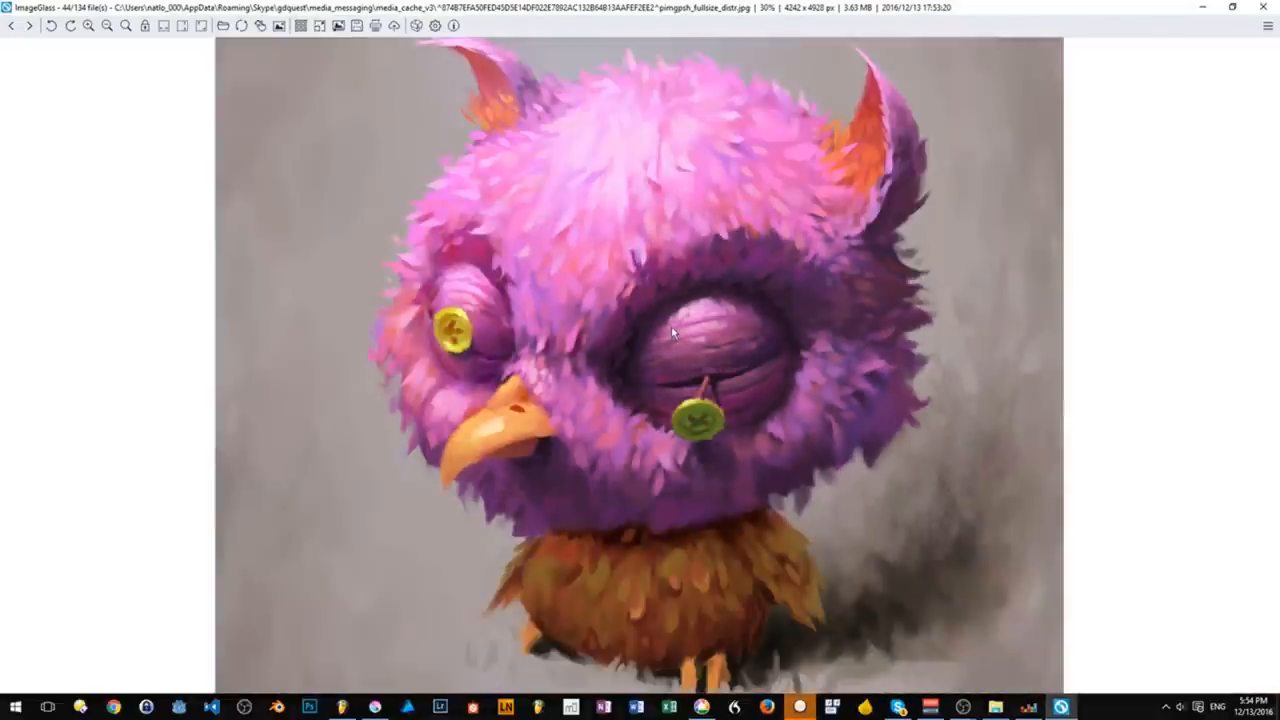